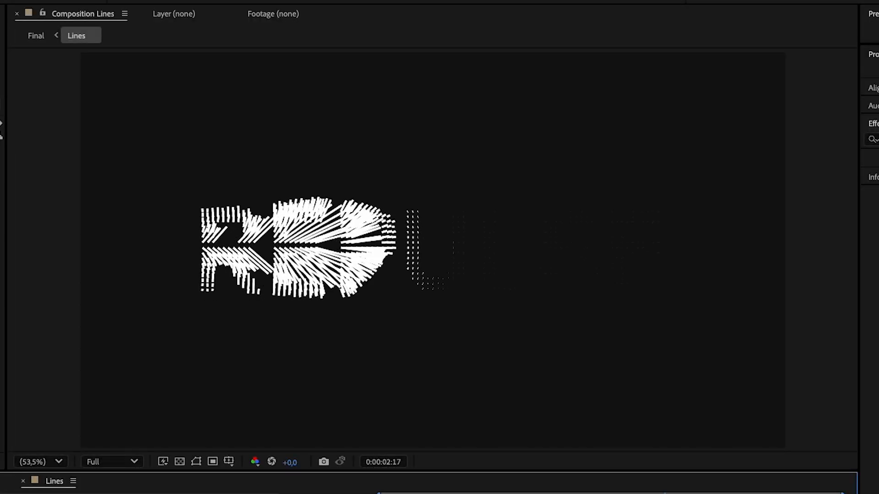
Preview the dot-text result, then arrange the circles into letter shapes with Pastiche Create
click(382, 461)
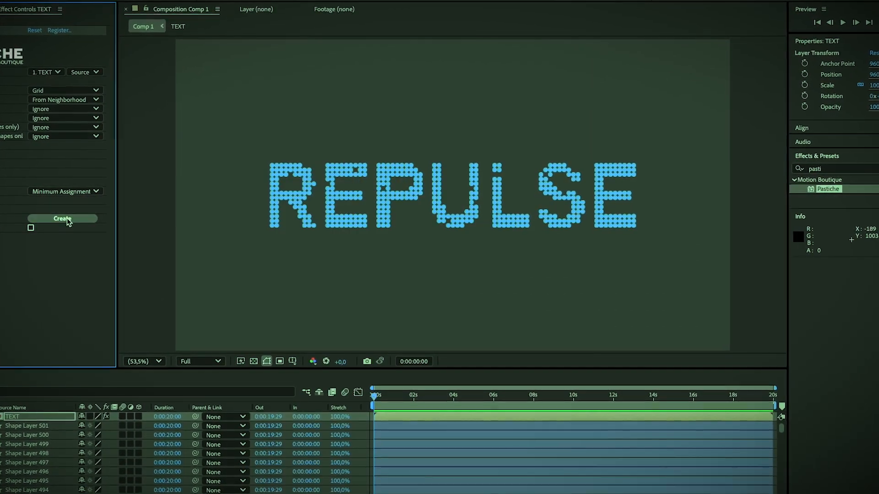
click(62, 219)
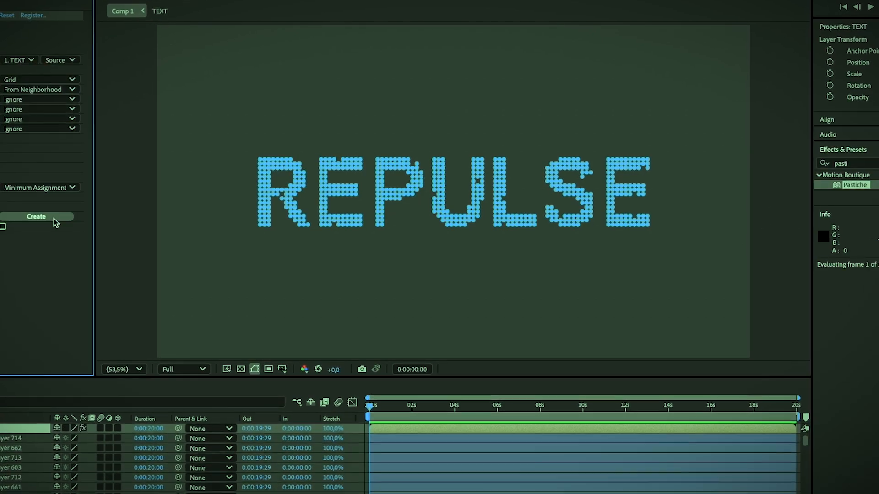
click(36, 216)
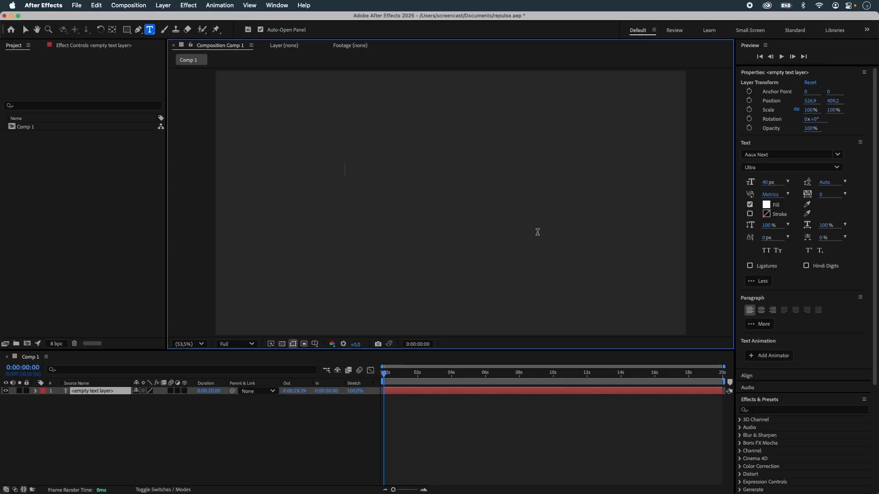
Type bold REPULSE and pre-compose it into a composition named TEXT
text(REPULSE)
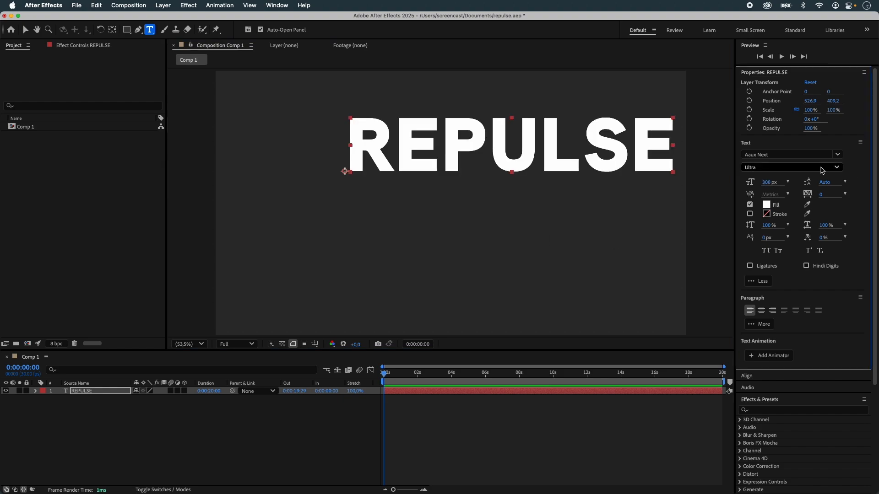
click(790, 167)
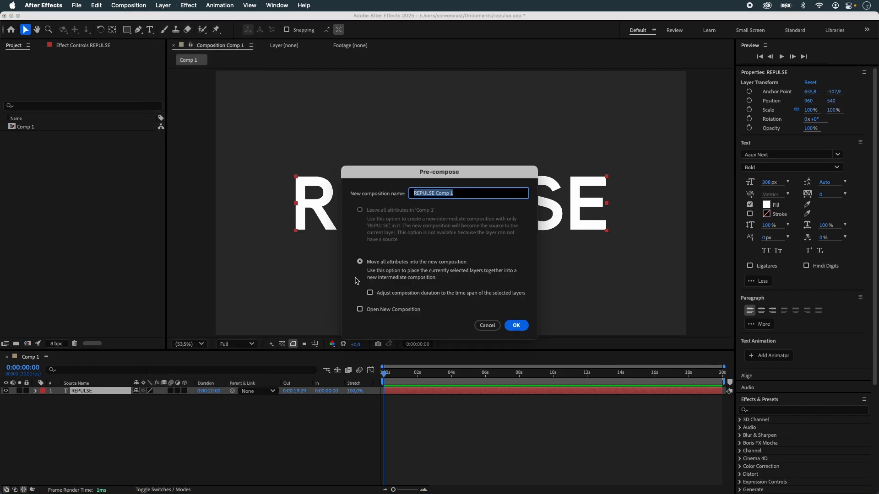
text(TEXT)
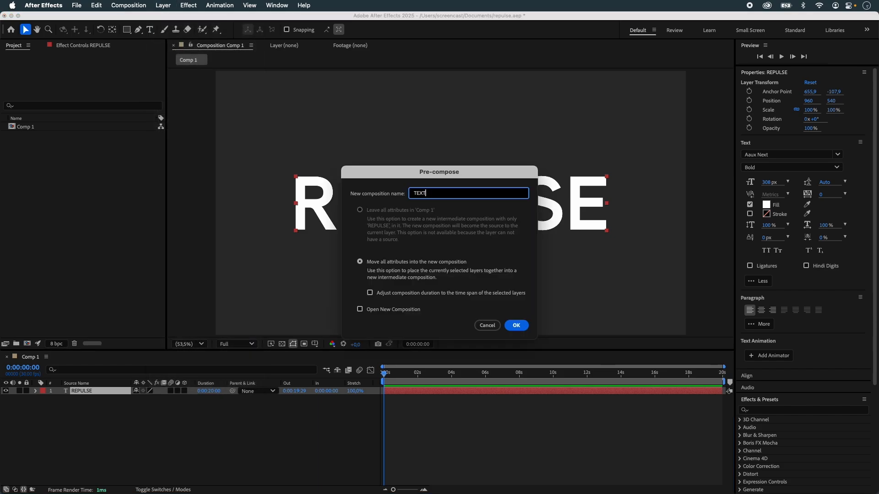
click(515, 325)
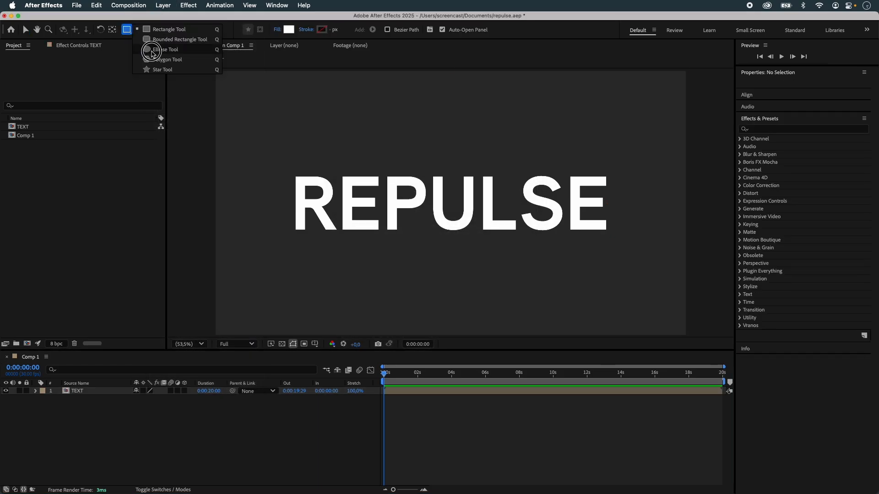
Draw a small blue-filled circle with the Ellipse Tool and make 500 copies
click(163, 49)
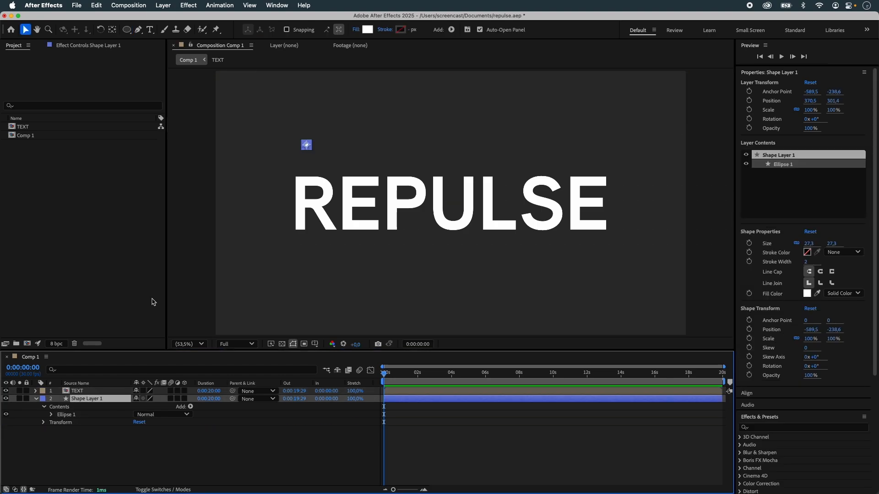
click(806, 293)
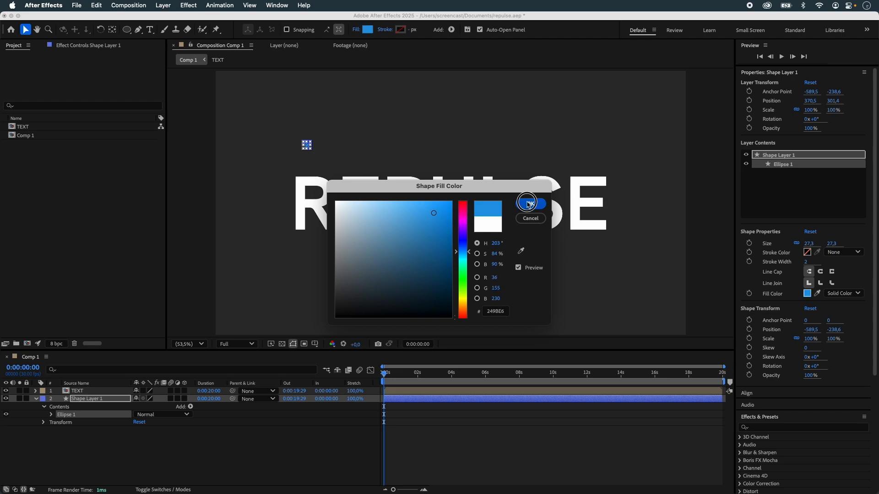
click(530, 202)
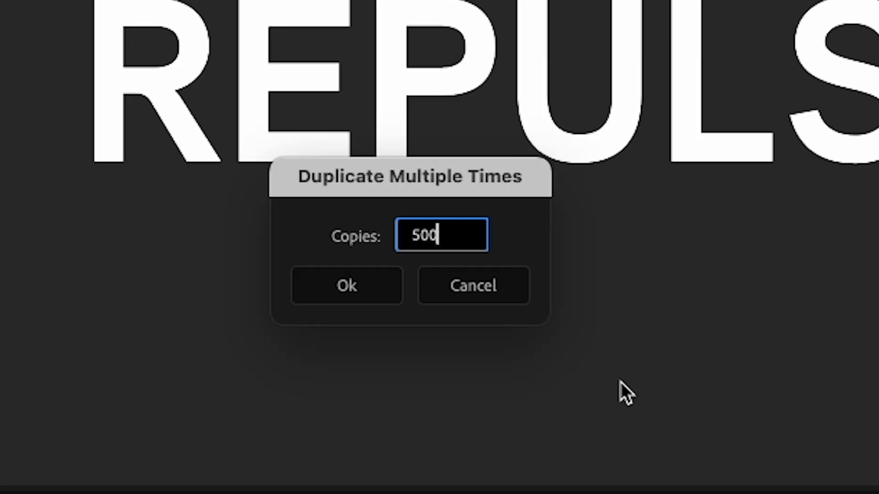
click(347, 286)
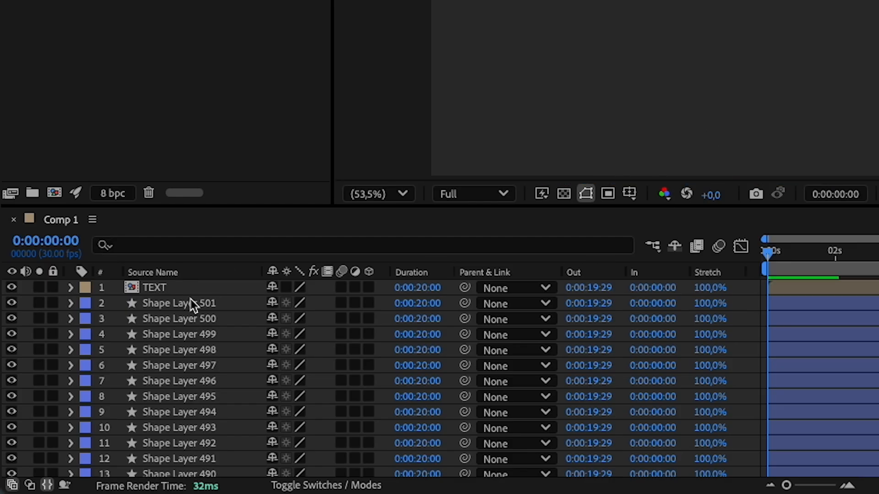
Apply Pastiche to the TEXT layer via the 'pas' search and select the circle layers
text(pas)
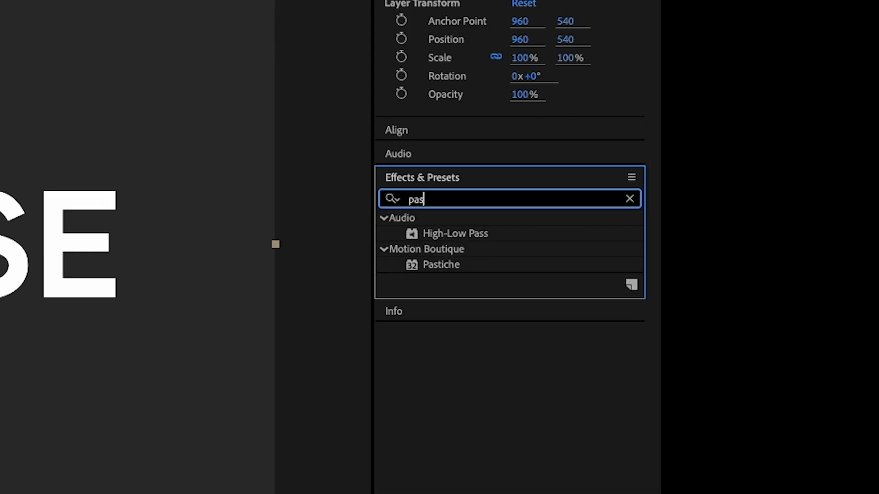
double_click(441, 264)
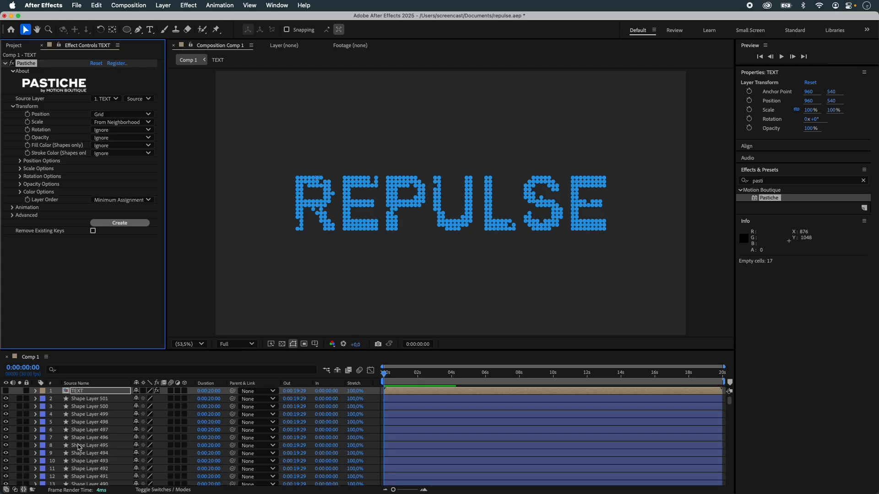
click(89, 399)
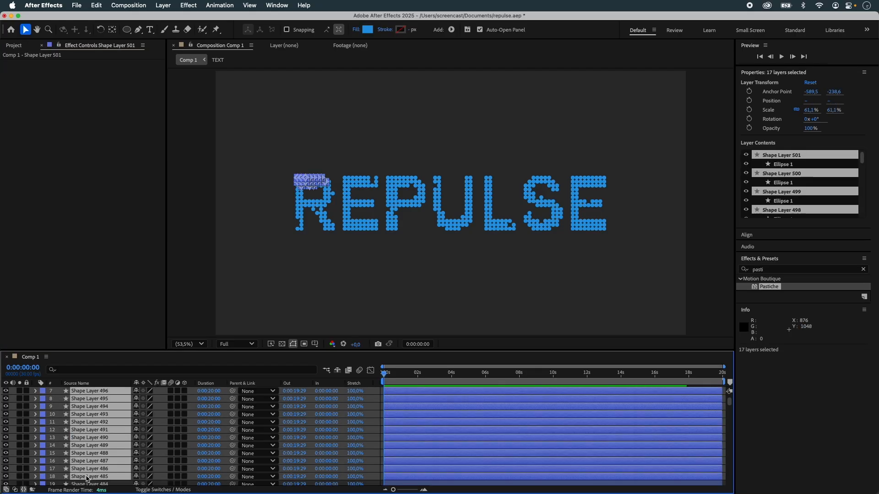
Extend the circle-layer selection to duplicate more dots, then select the TEXT layer
scroll(up, 3)
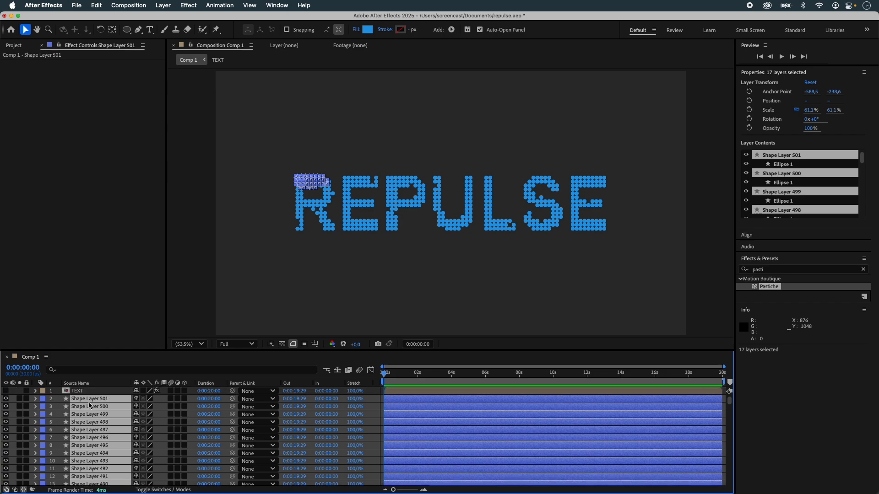
scroll(down, 3)
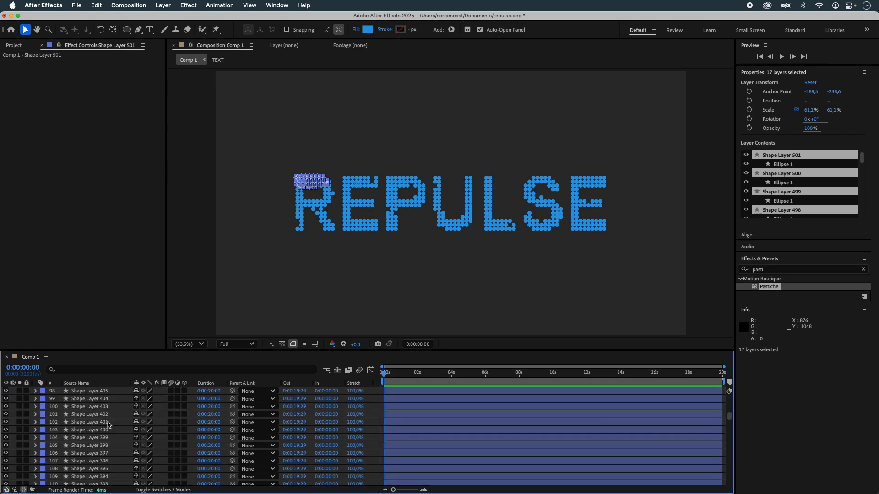
scroll(down, 3)
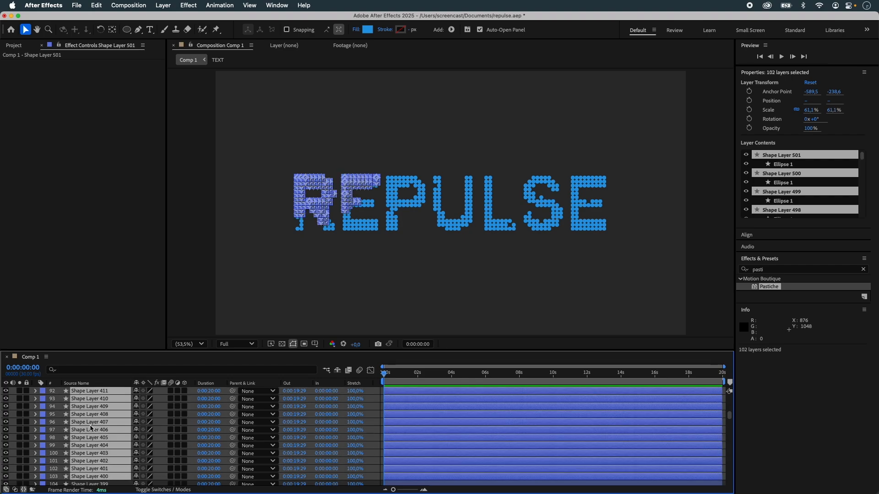
click(119, 223)
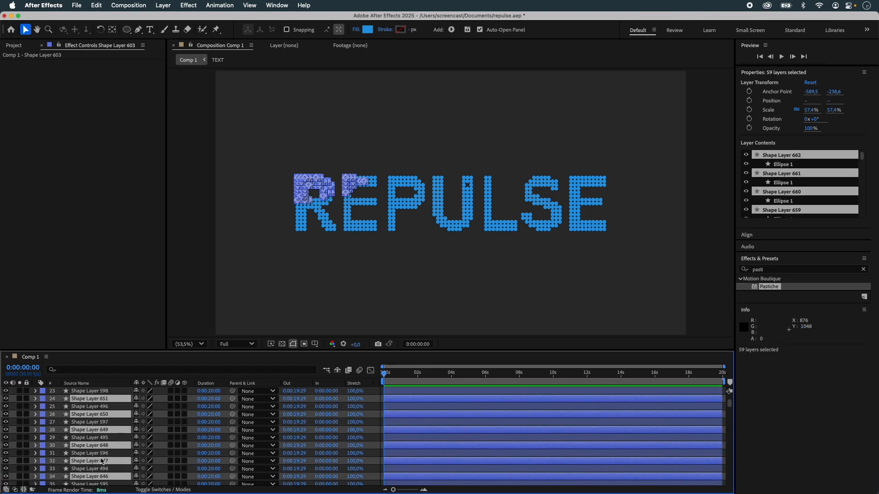
click(119, 222)
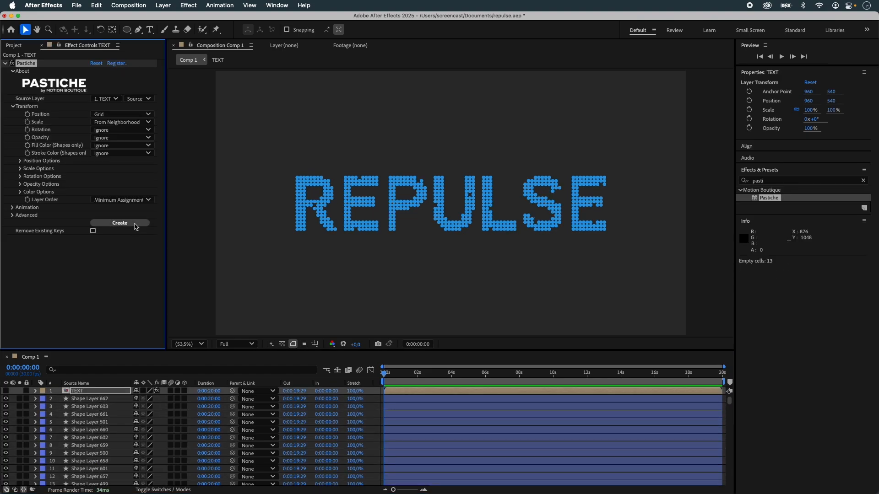
Rebuild the Pastiche dot grid with a 75% Rescale Factor
click(120, 222)
text(75)
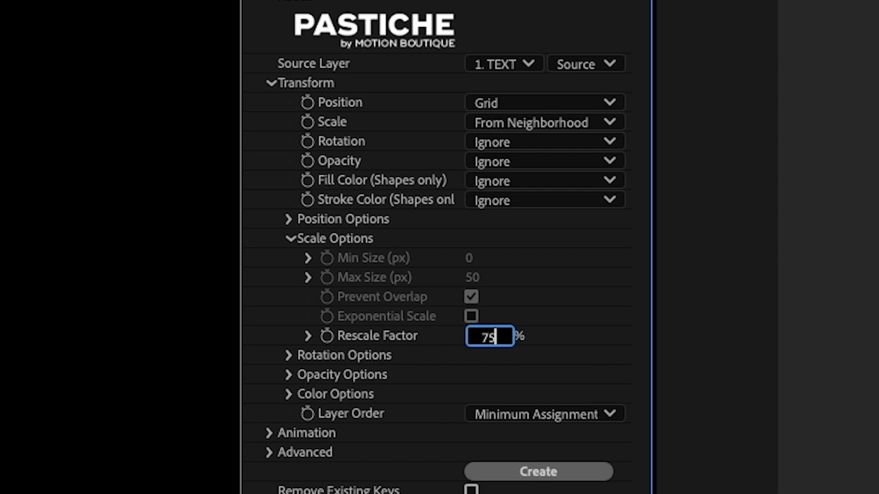
click(537, 471)
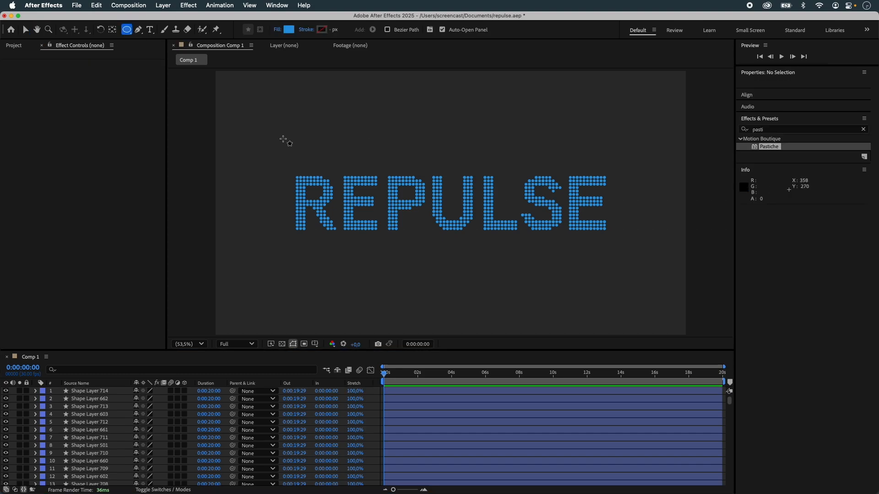
Draw a white-filled circle above the letters and keyframe its position across REPULSE
click(294, 130)
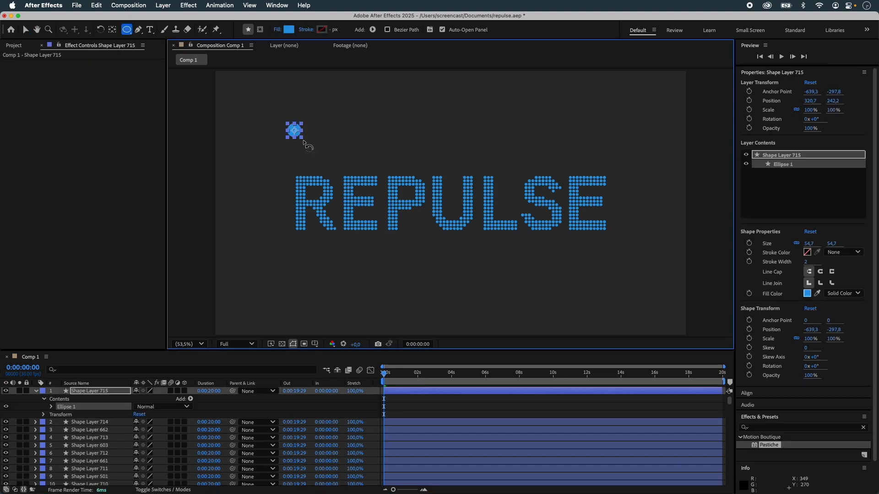
click(806, 293)
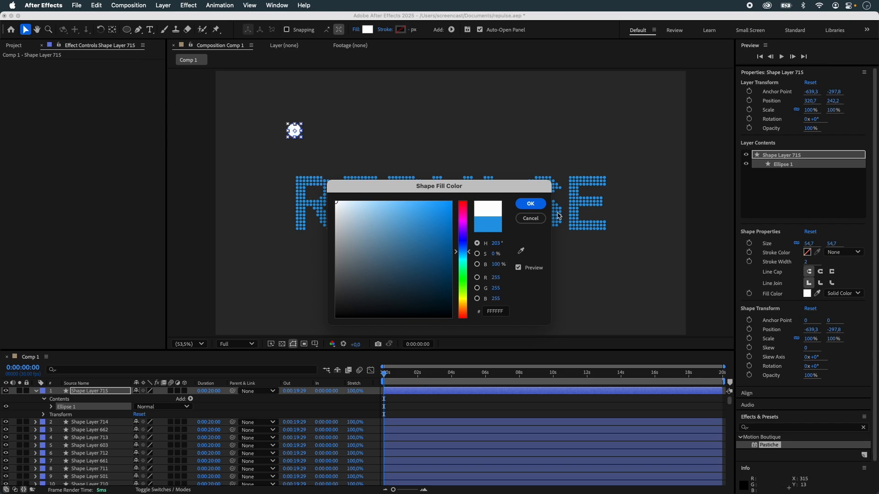
click(529, 204)
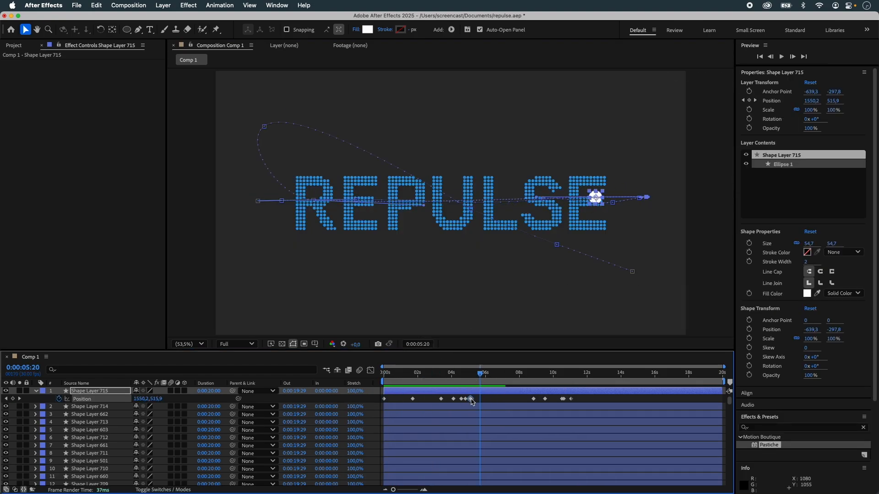
click(486, 372)
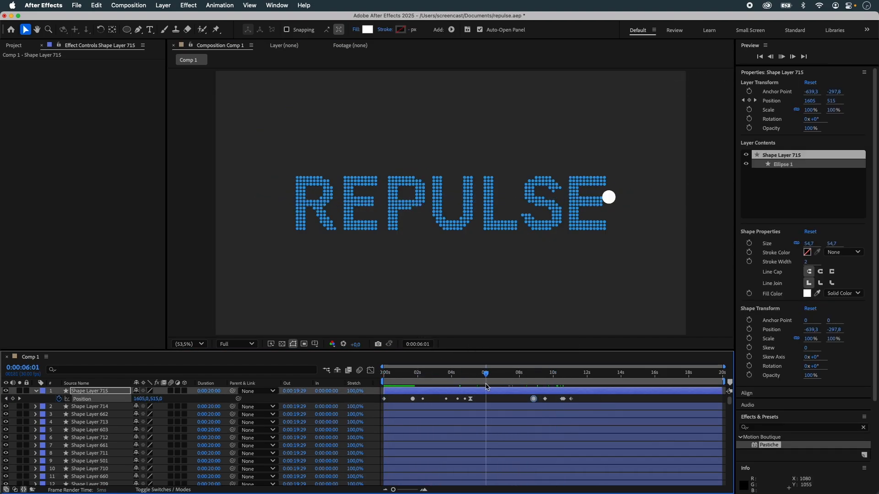
click(532, 372)
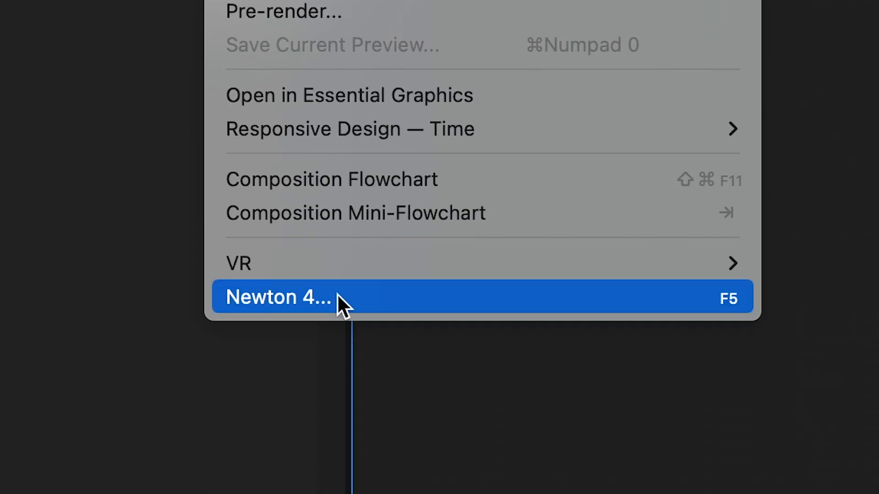
Open the comp in Newton with gravity 0, simulate, and raise Solver Sub-steps to 30
click(279, 297)
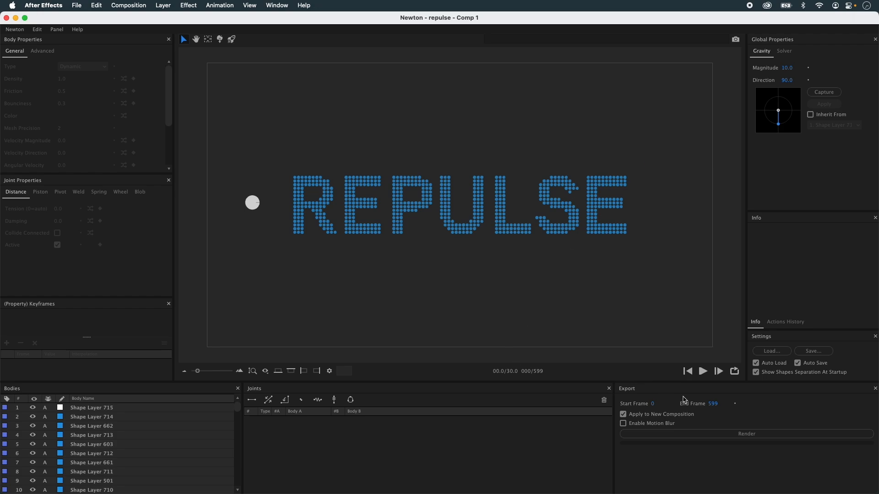
click(702, 371)
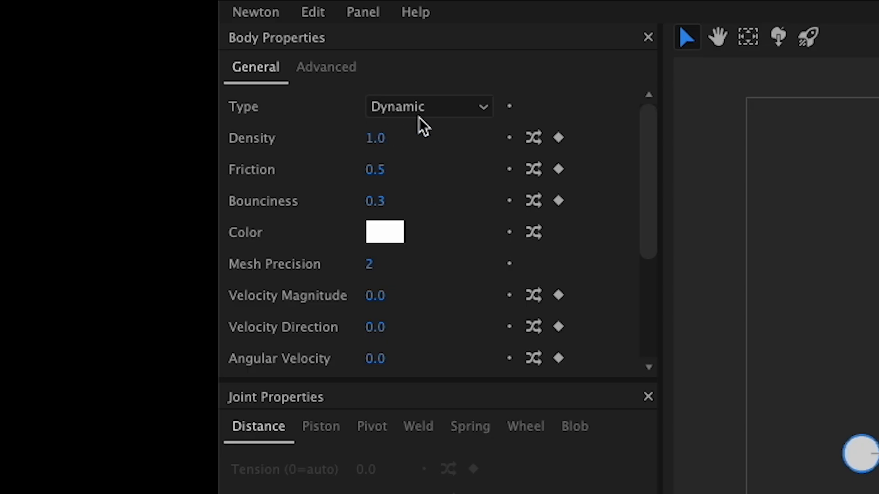
click(429, 107)
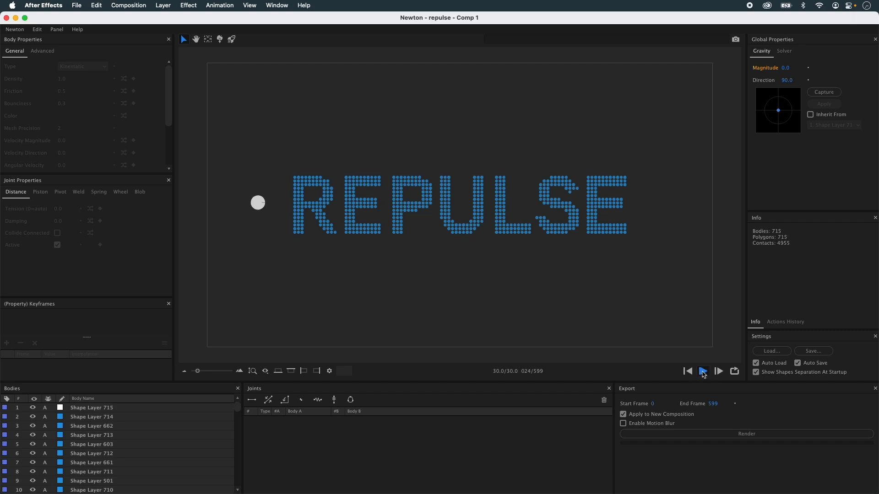
click(702, 372)
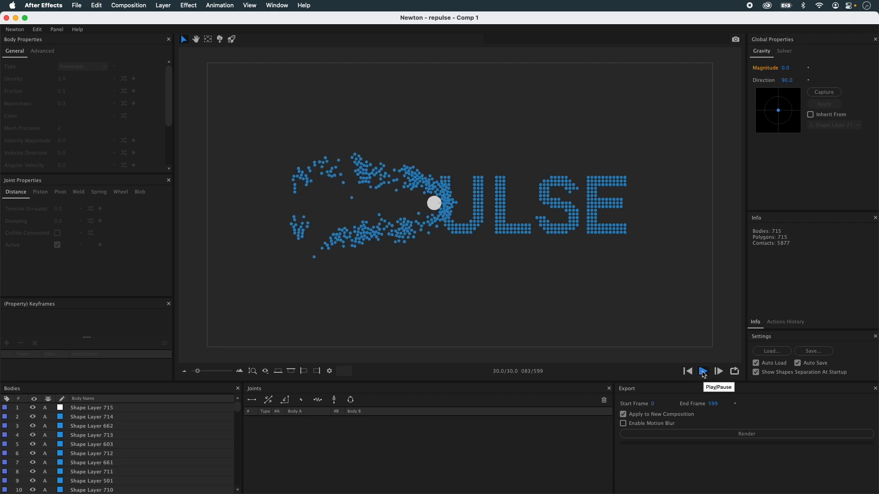
click(702, 371)
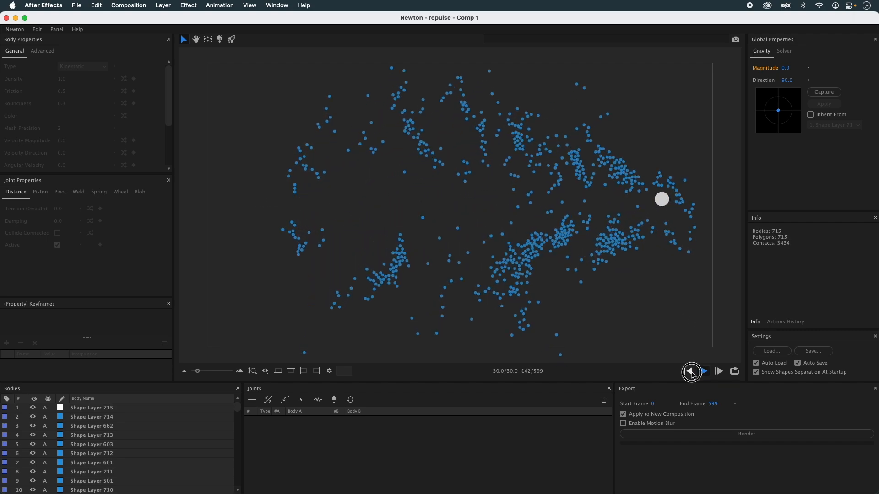
click(783, 50)
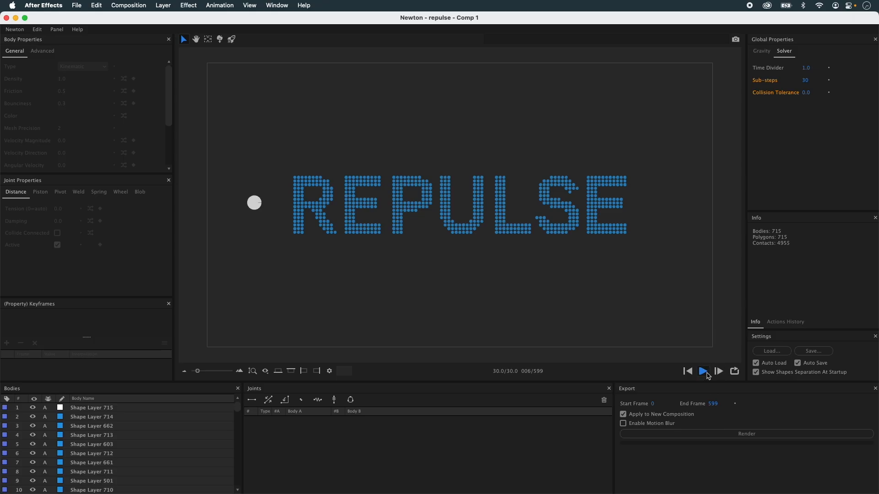
Select all letter dots, change their body Type, make the circle Kinematic, and replay
click(703, 371)
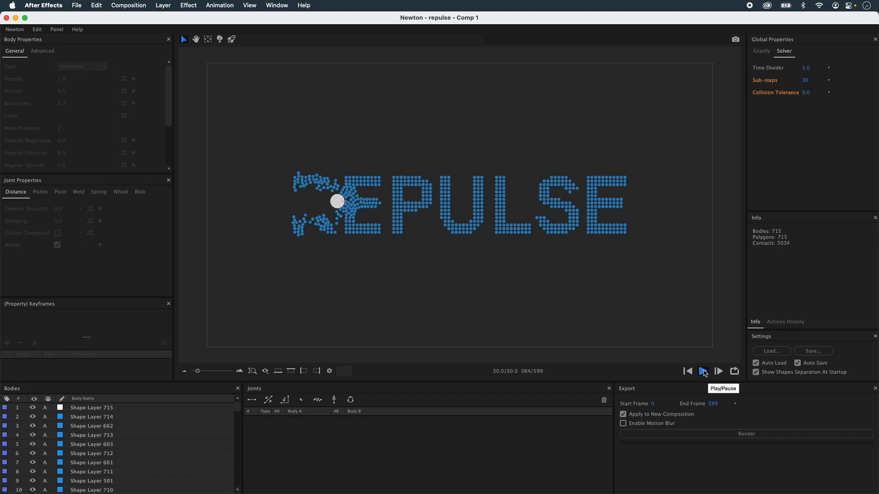
click(702, 371)
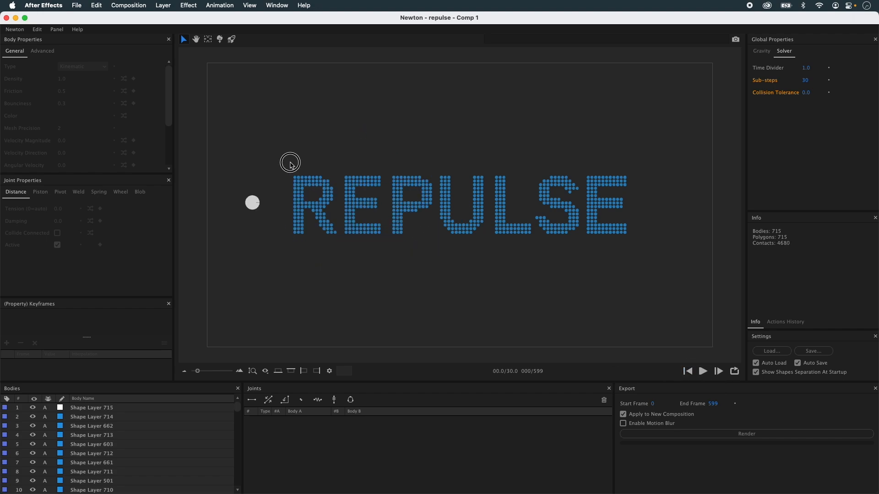
click(83, 66)
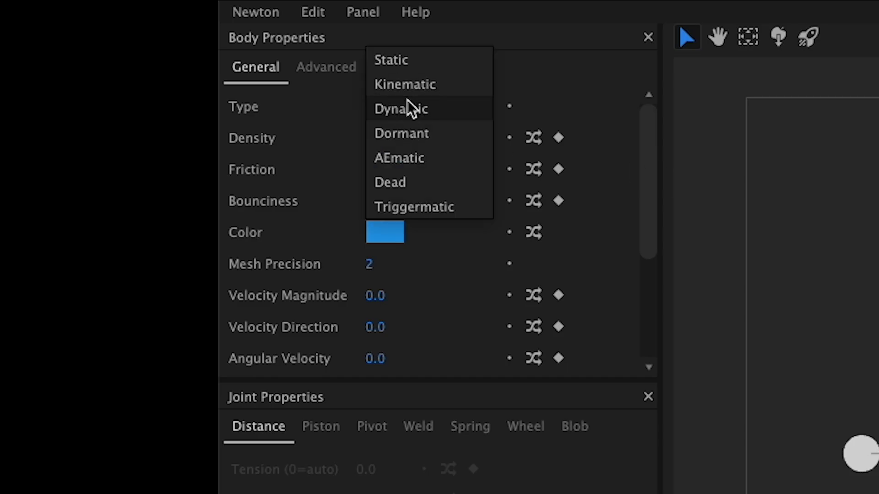
mouse_move(420, 157)
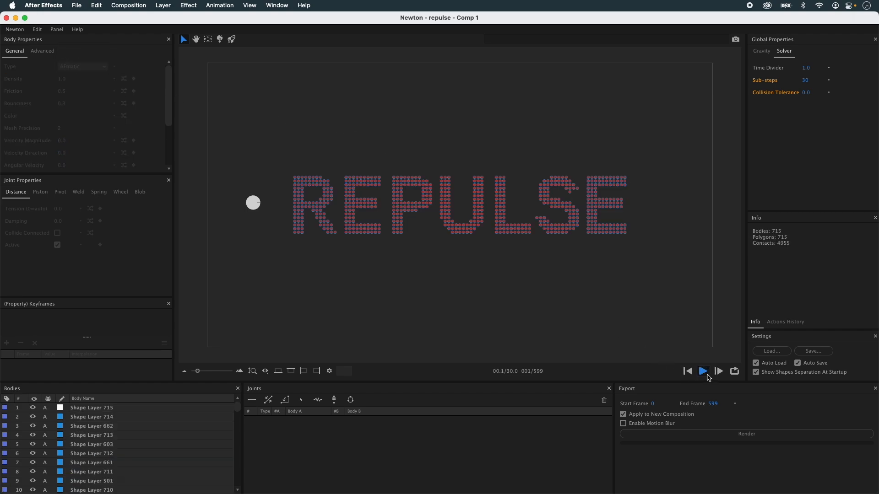
click(702, 371)
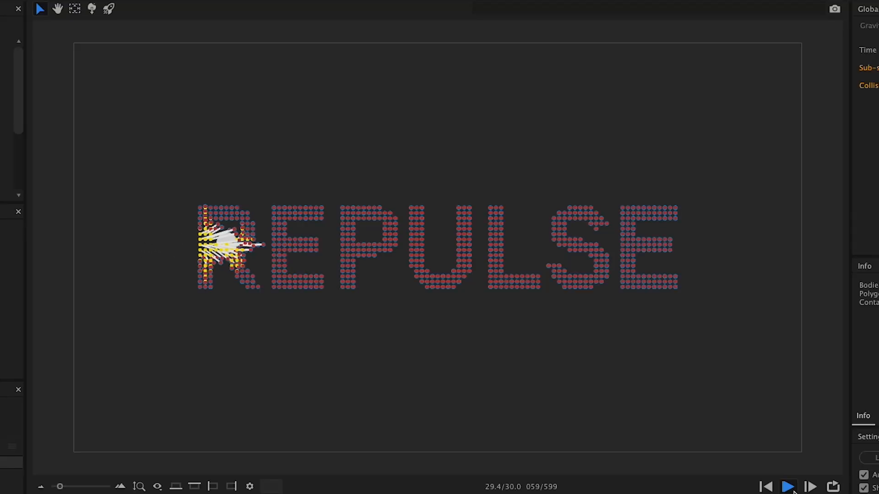
click(787, 487)
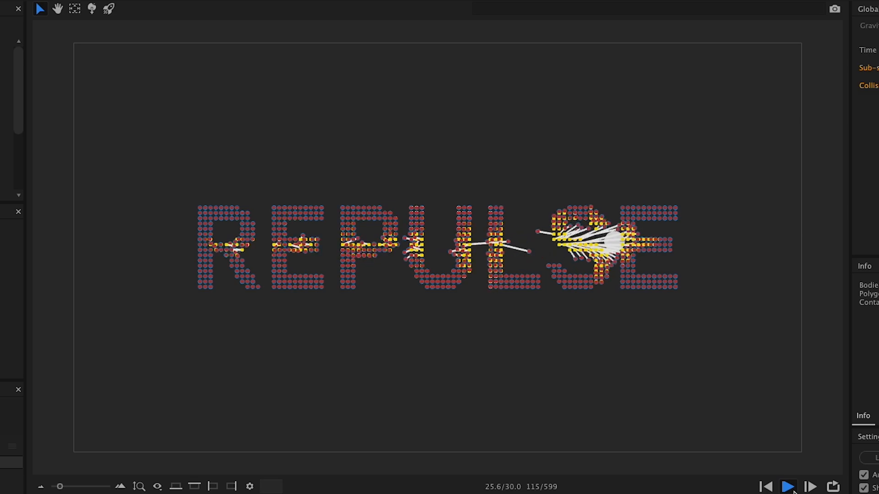
click(787, 486)
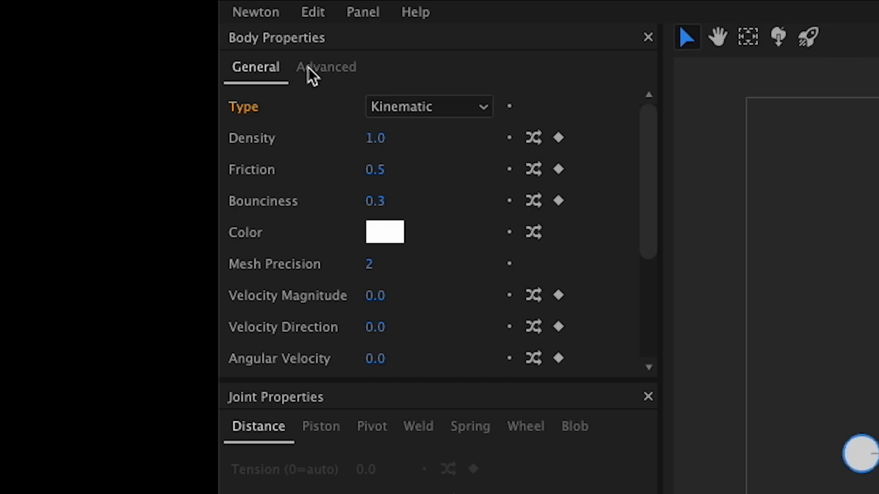
Set the circle's Magnetism to Repulsion, intensity 100, distance 200, then replay and rewind
click(325, 67)
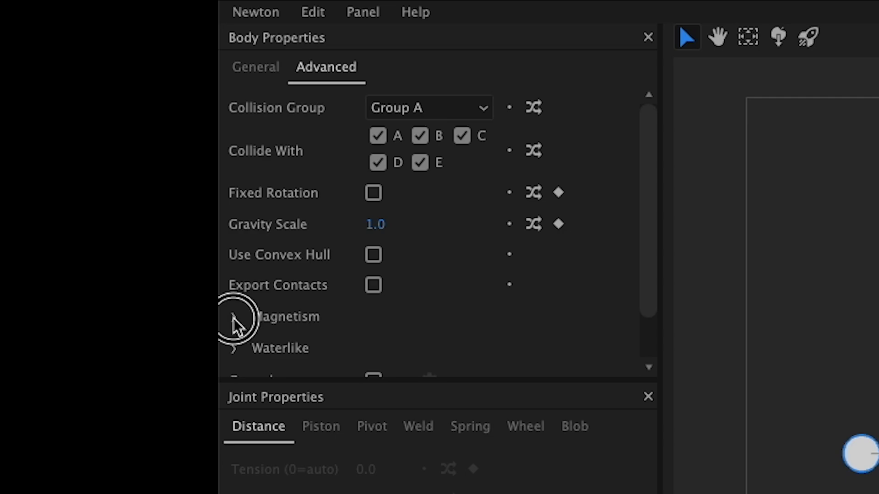
click(235, 317)
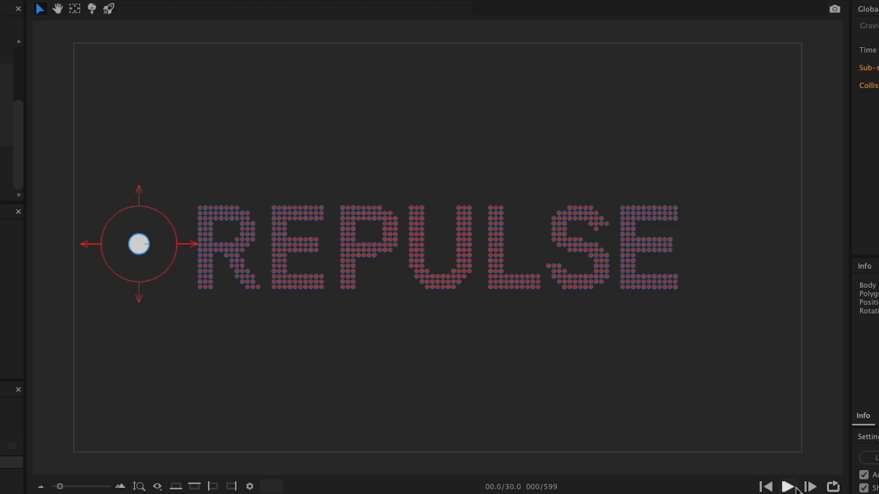
click(787, 487)
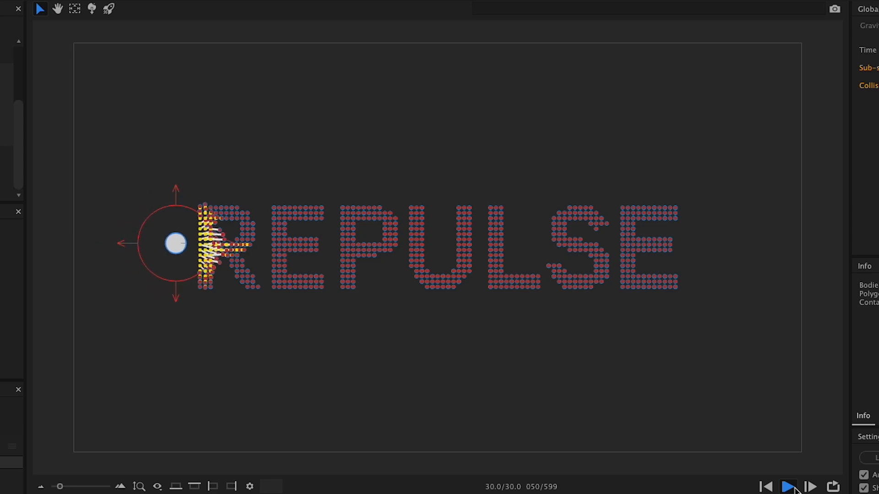
click(787, 486)
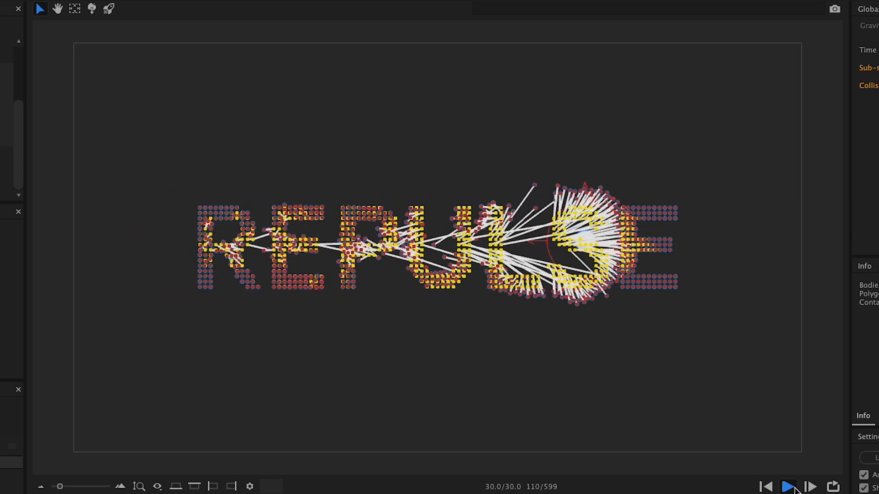
click(787, 487)
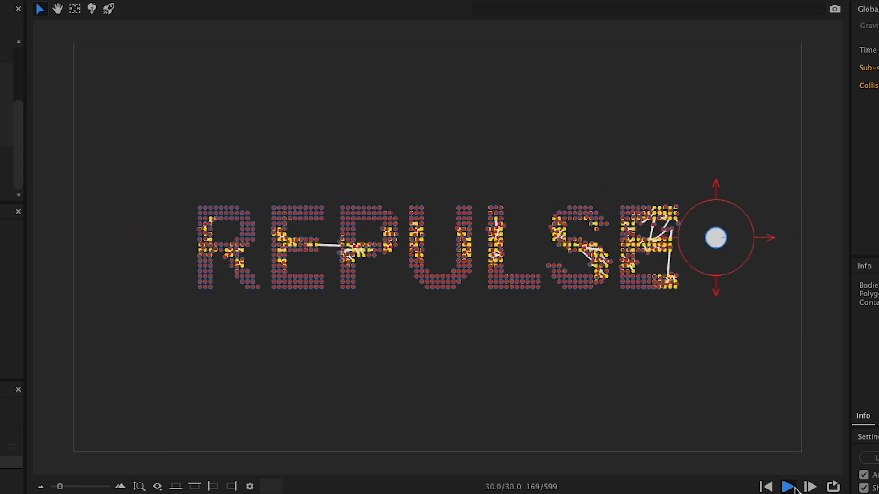
click(787, 486)
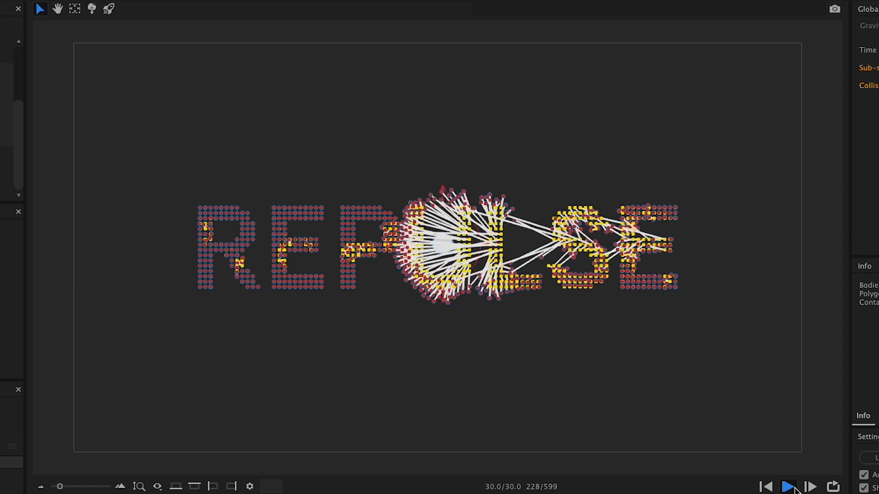
click(786, 487)
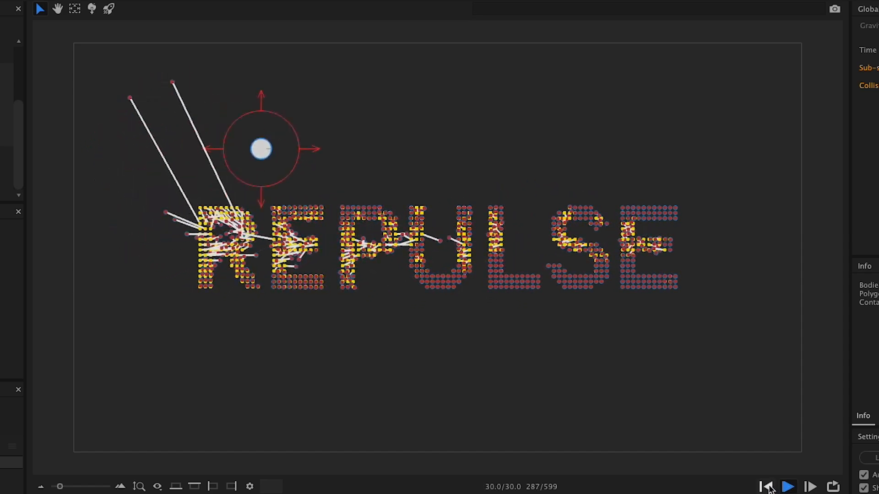
click(404, 248)
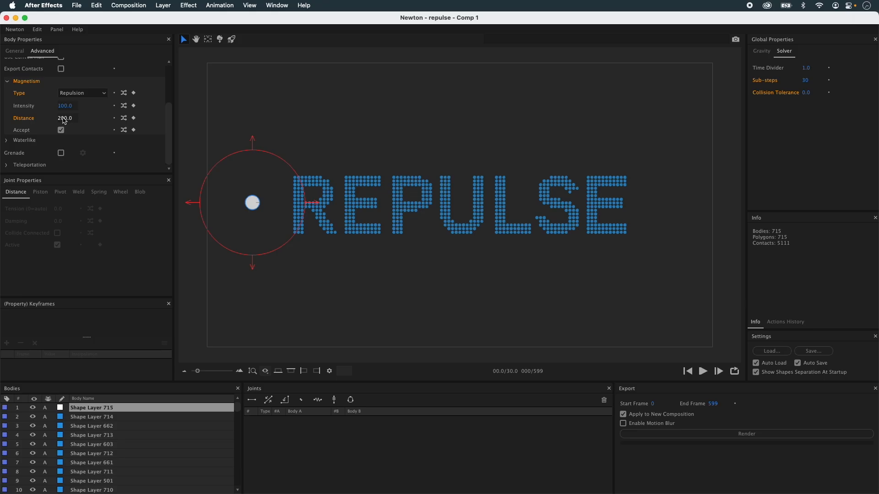
Preview the circle's repulsion field pushing dots away before contact, then rewind to frame 0
click(702, 372)
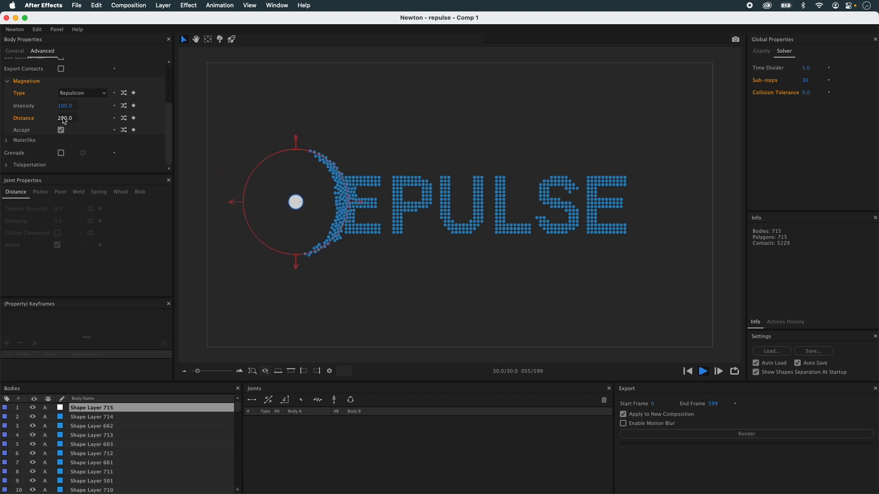
click(702, 371)
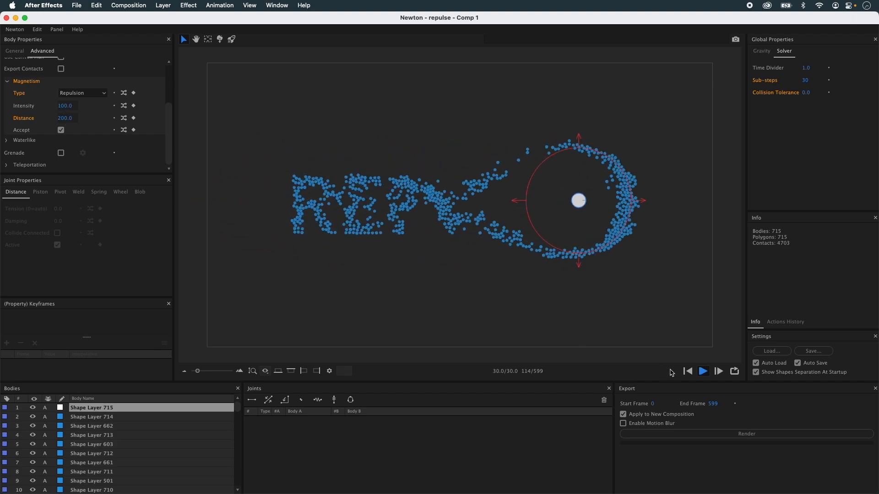
click(687, 372)
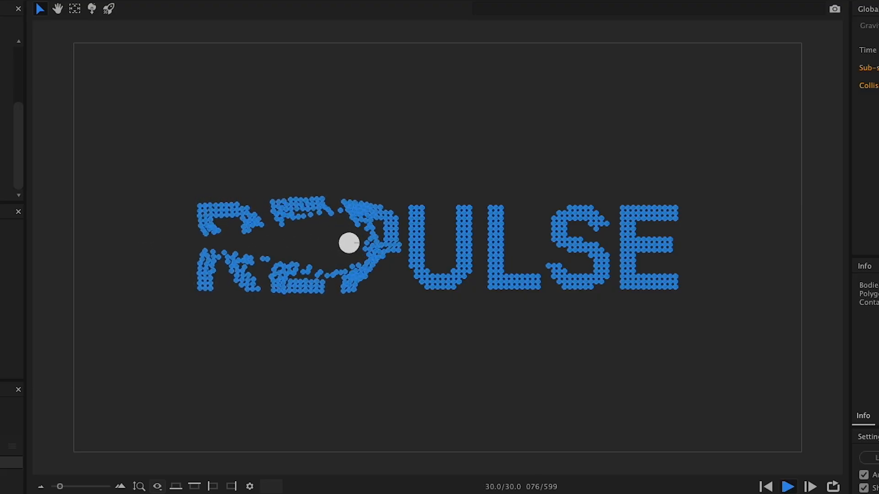
click(787, 487)
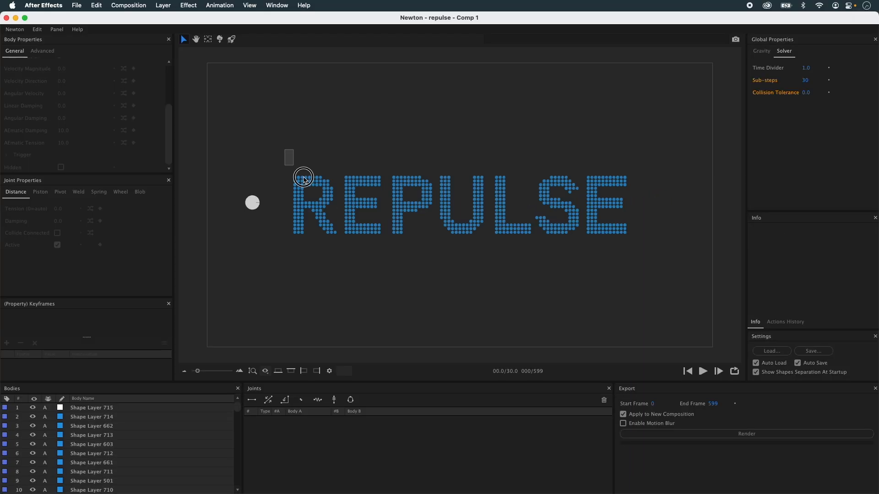
Set the dots' Collision Group to Group B and uncheck B under Collide With
click(42, 50)
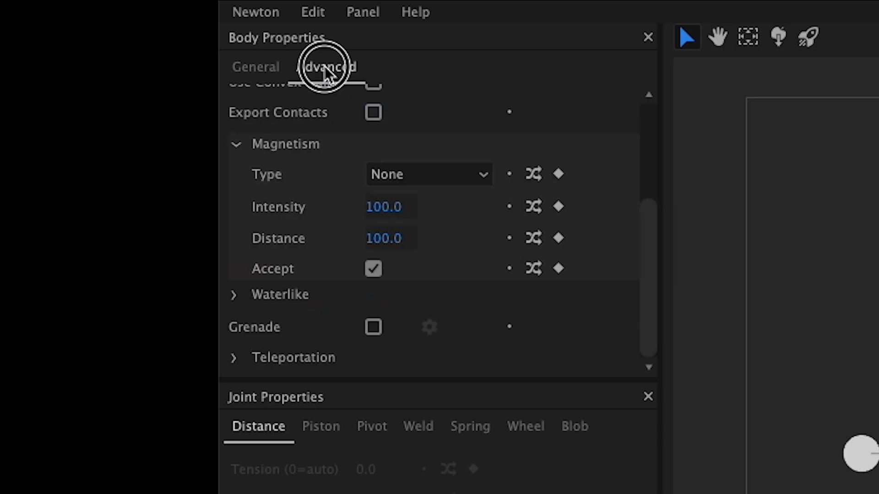
click(326, 66)
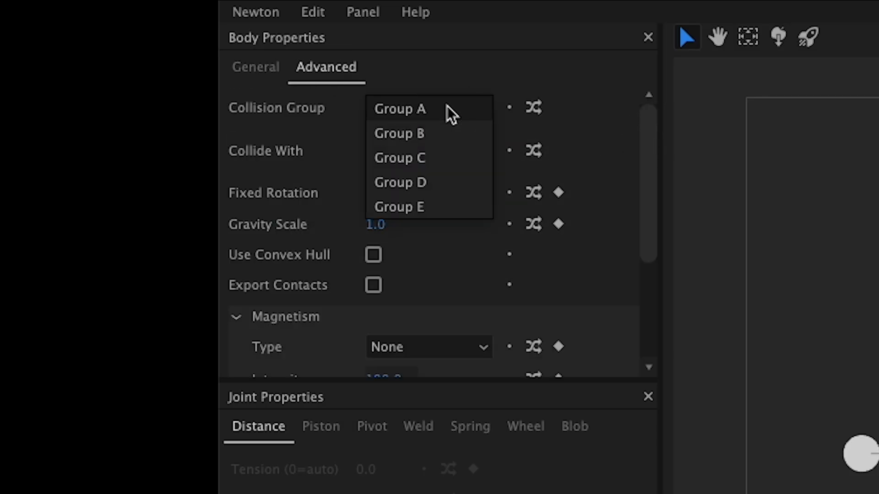
click(399, 133)
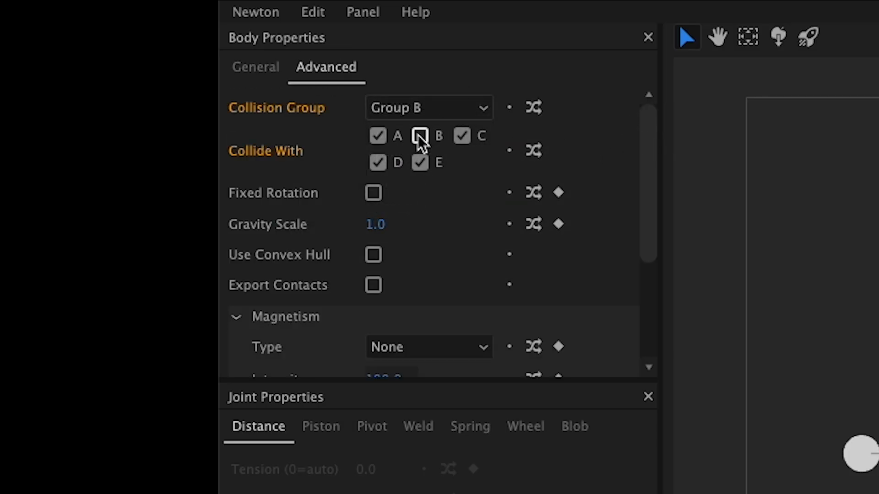
click(419, 135)
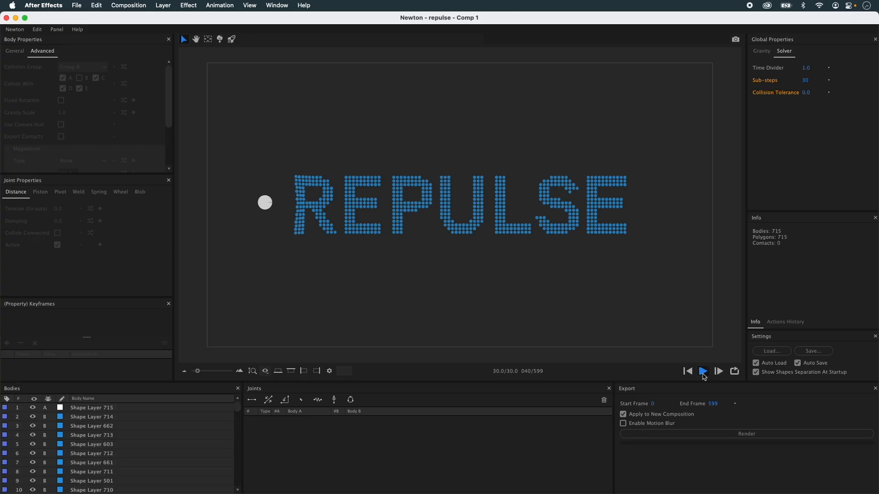
Preview the circle scattering the REPULSE dots, then rewind the simulation to the first frame
click(702, 371)
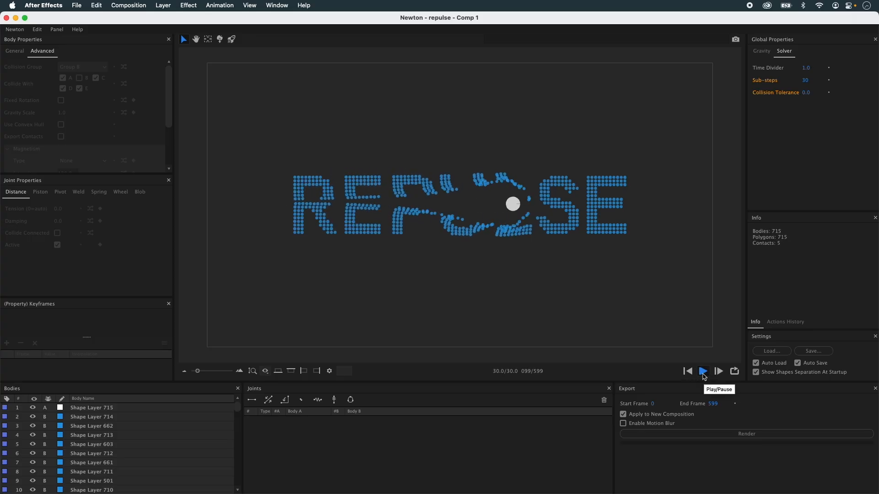
click(702, 371)
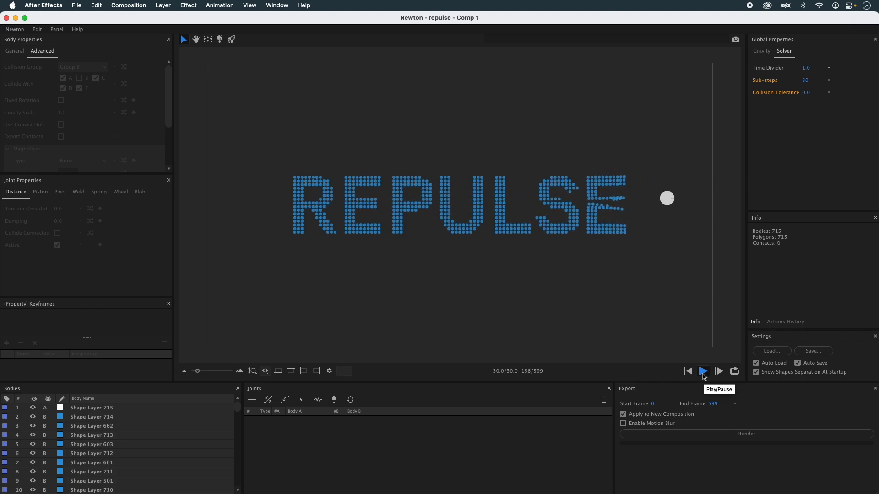
click(702, 371)
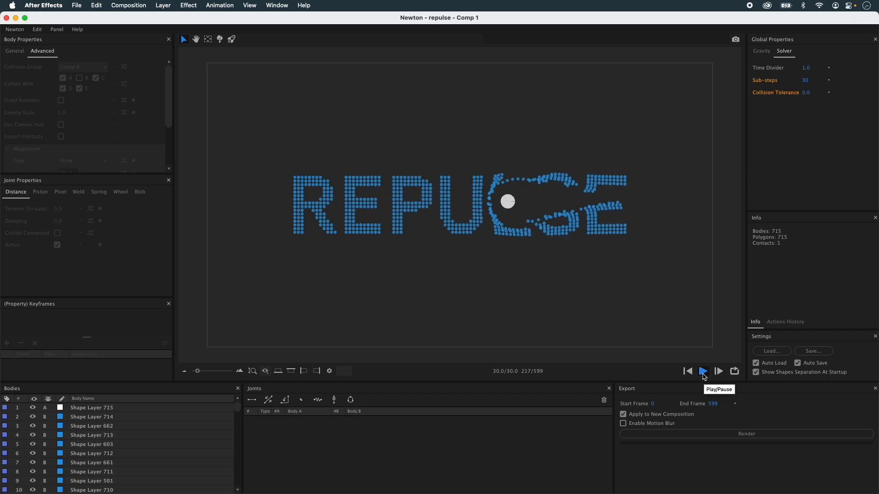
click(702, 371)
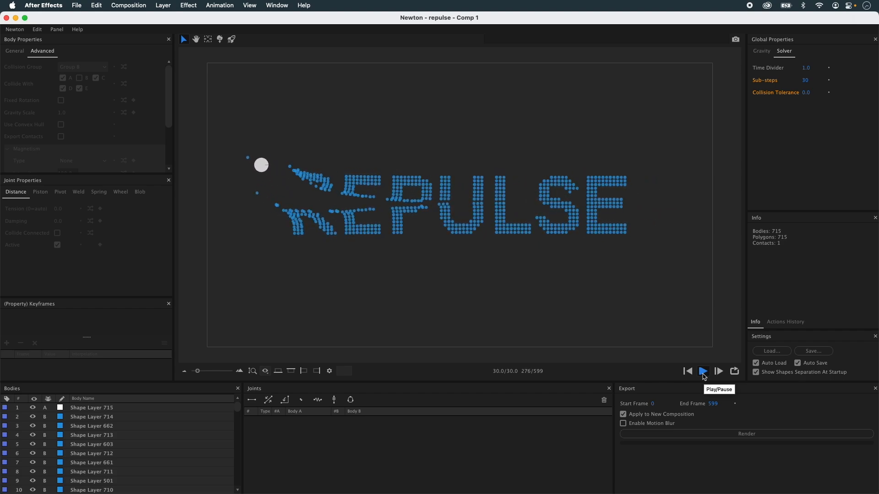
click(702, 371)
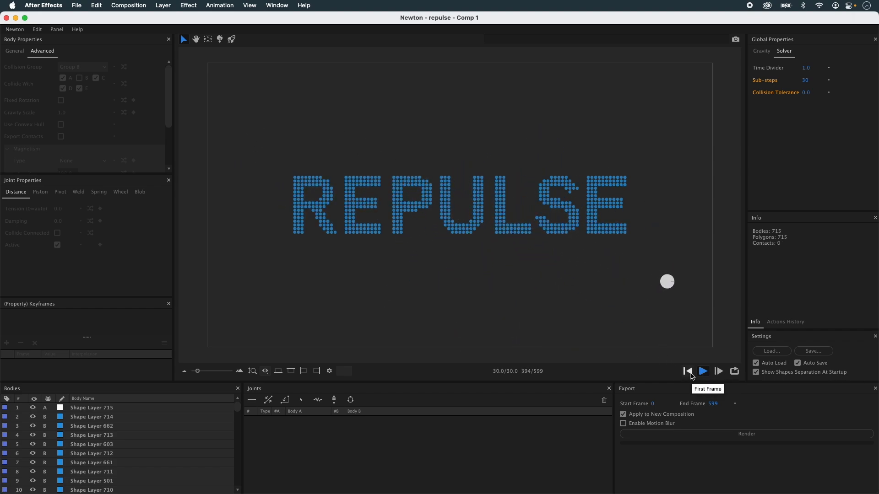
click(687, 371)
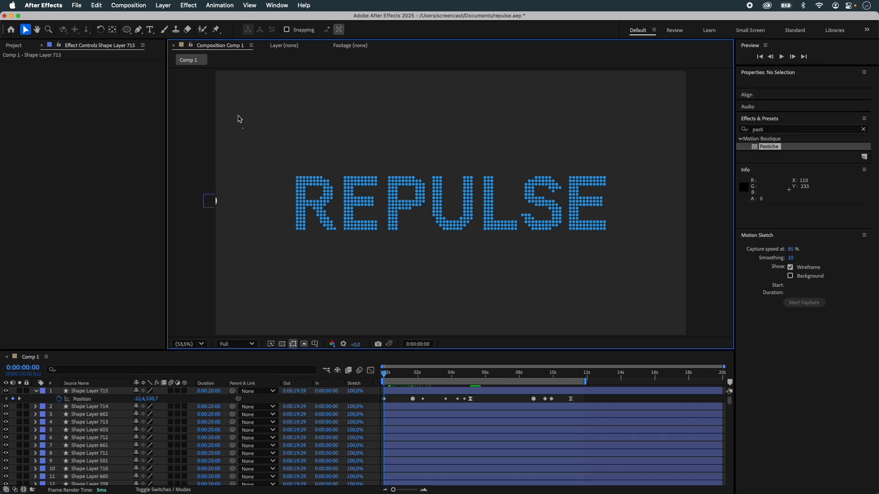
mouse_move(184, 217)
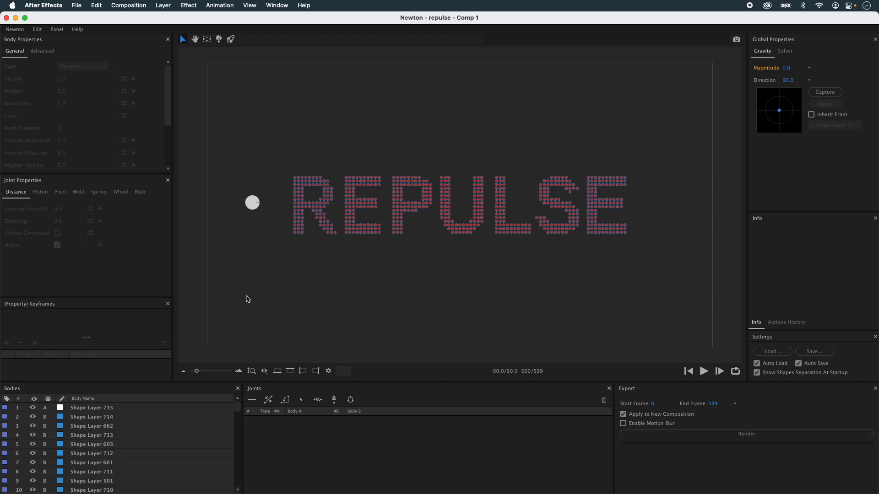
Toggle the shape display in the viewport options and replay the circle scattering REPULSE dots
click(264, 370)
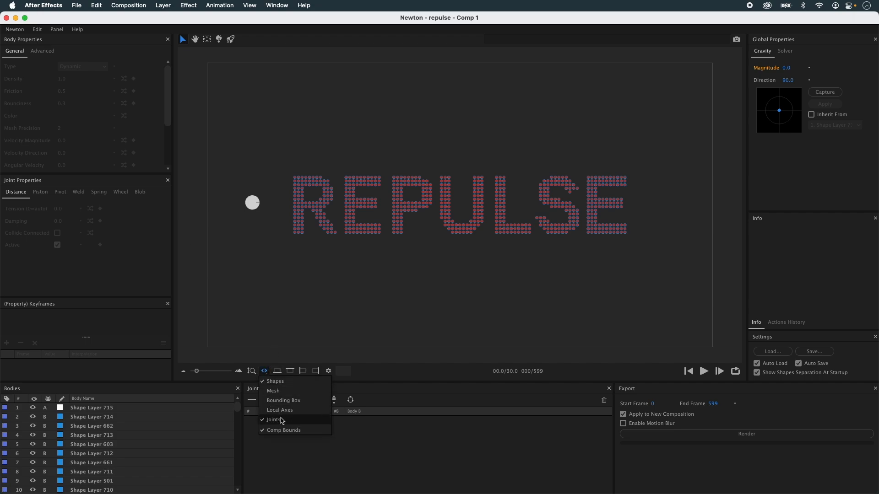
right_click(252, 202)
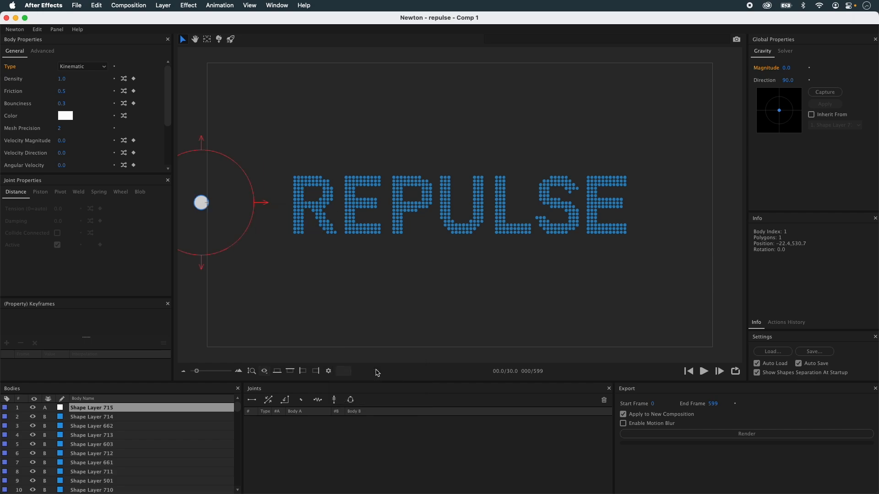
click(704, 371)
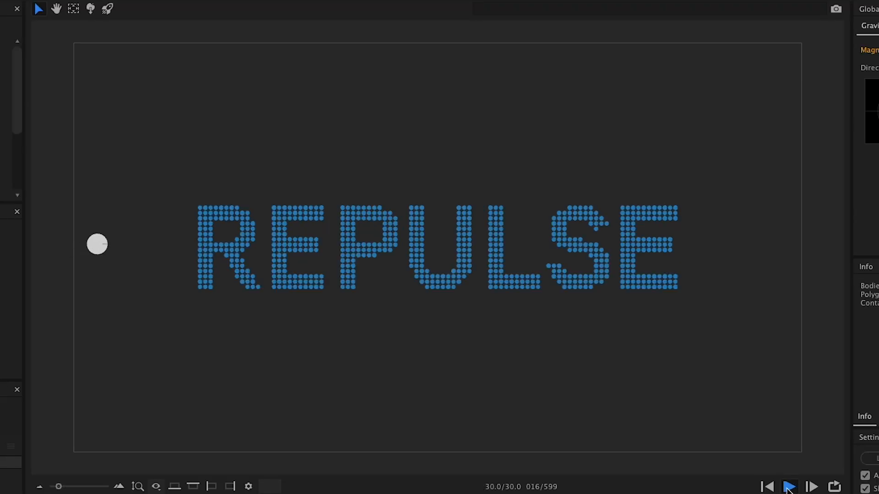
click(788, 486)
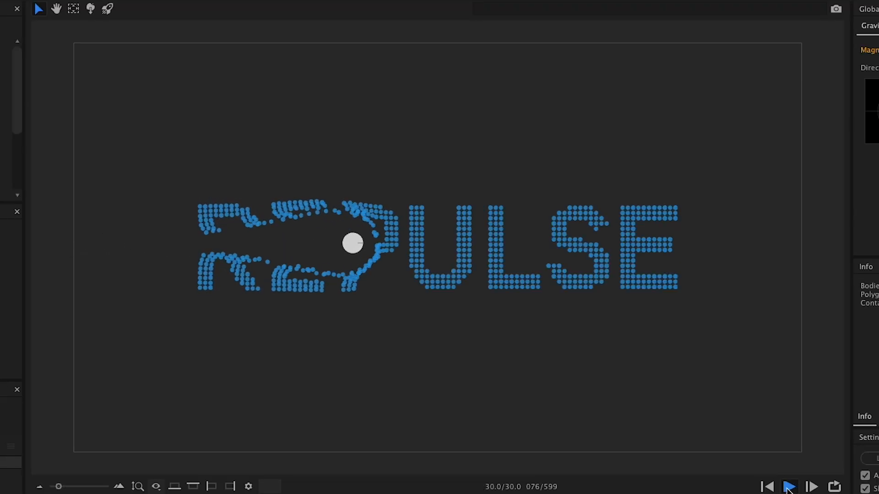
click(766, 487)
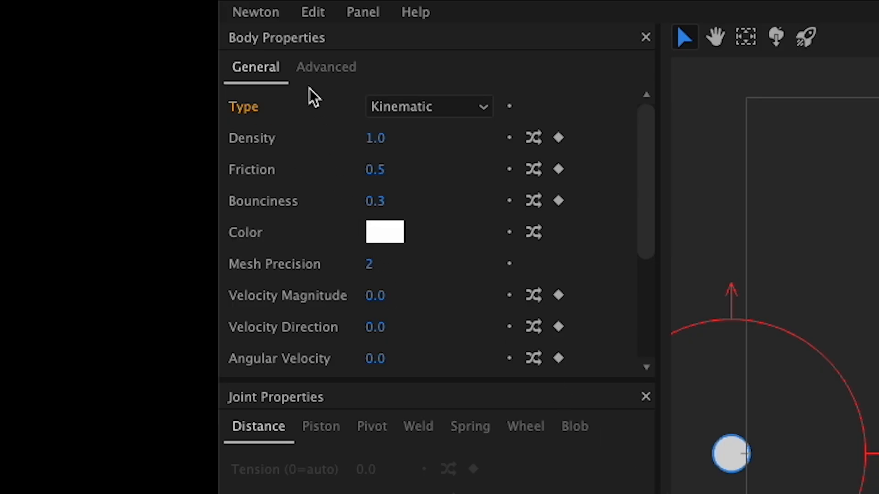
click(325, 66)
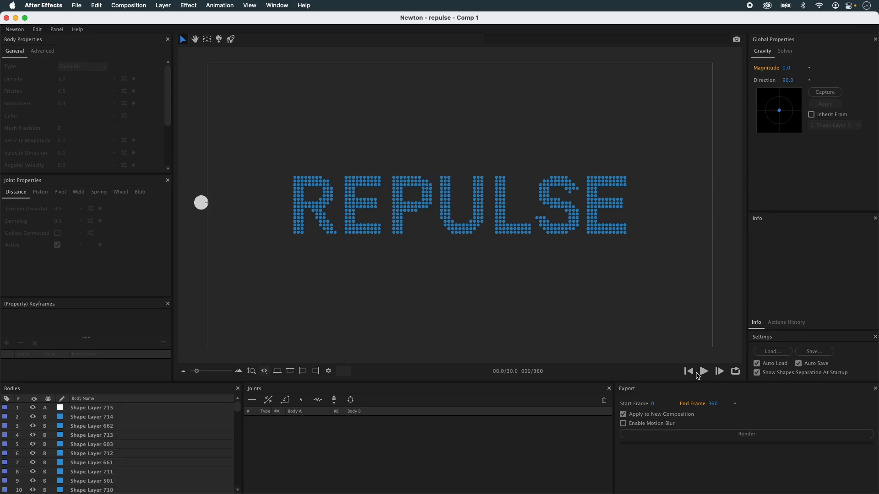
Preview the 360-frame simulation as the circle sweeps through REPULSE, then pause playback
click(703, 371)
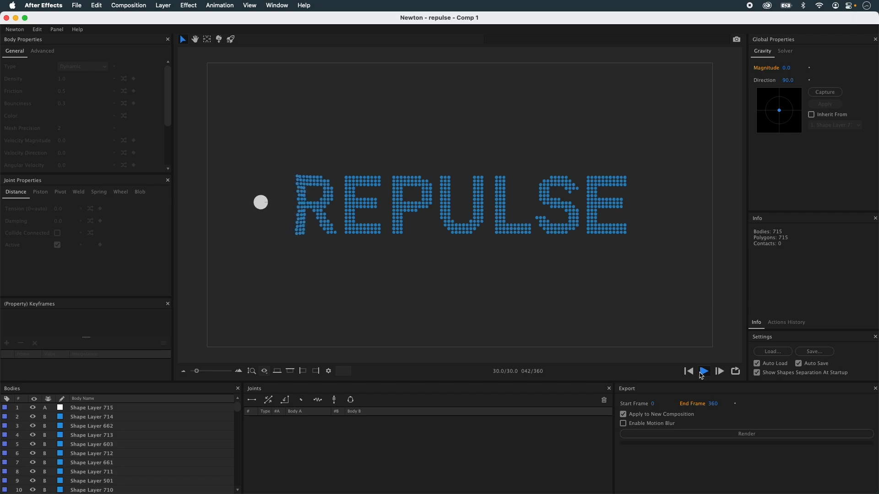
click(704, 371)
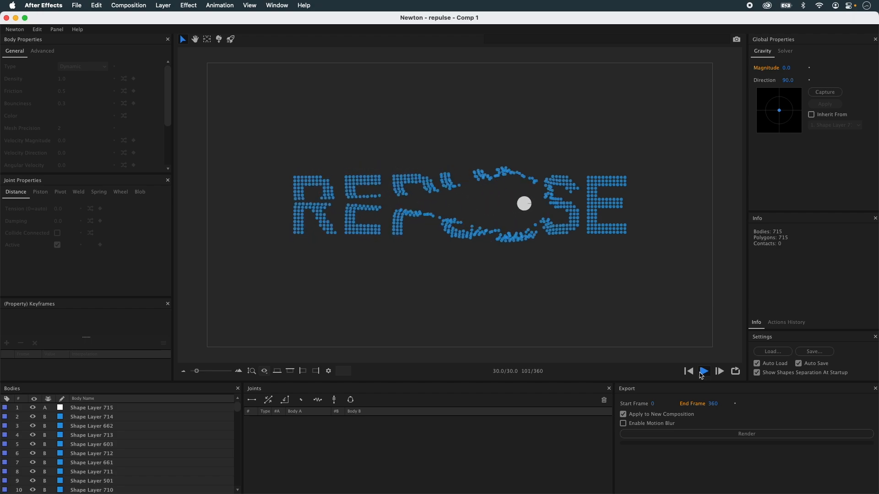
click(704, 371)
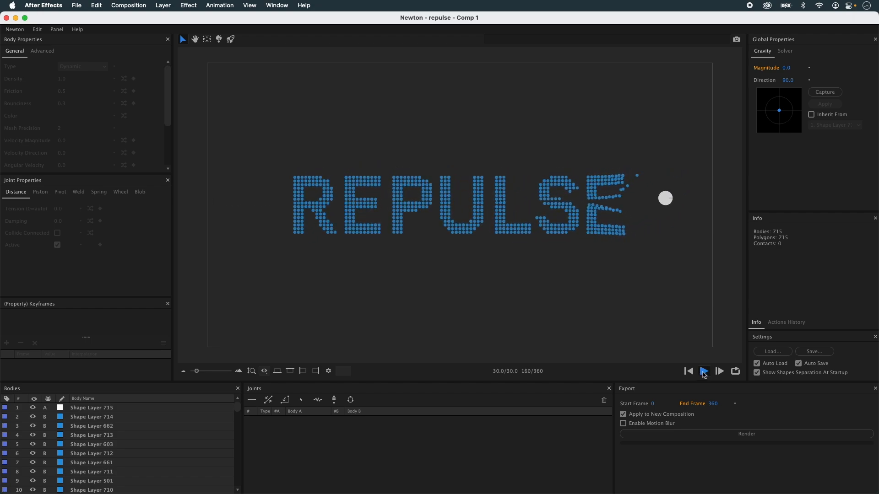
click(704, 372)
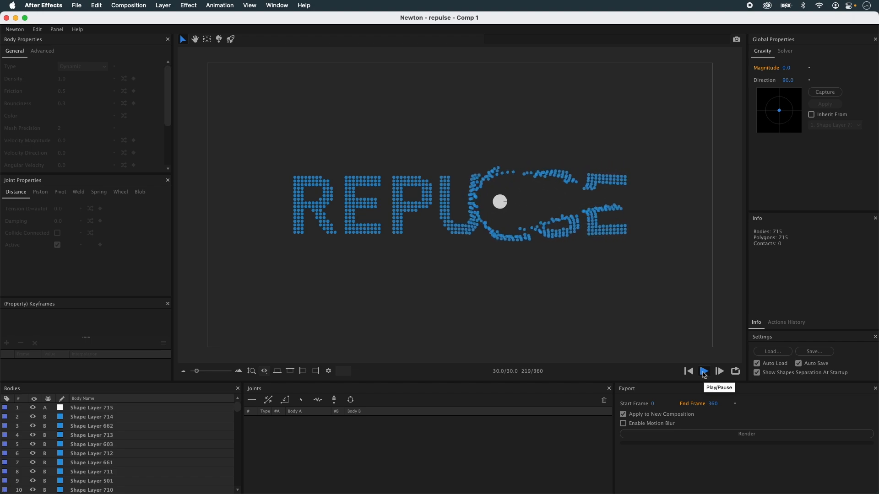
click(703, 371)
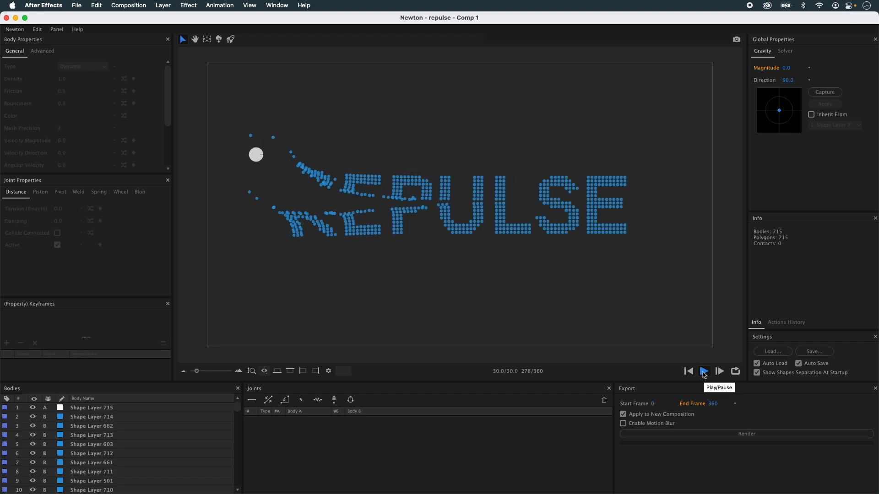
click(703, 371)
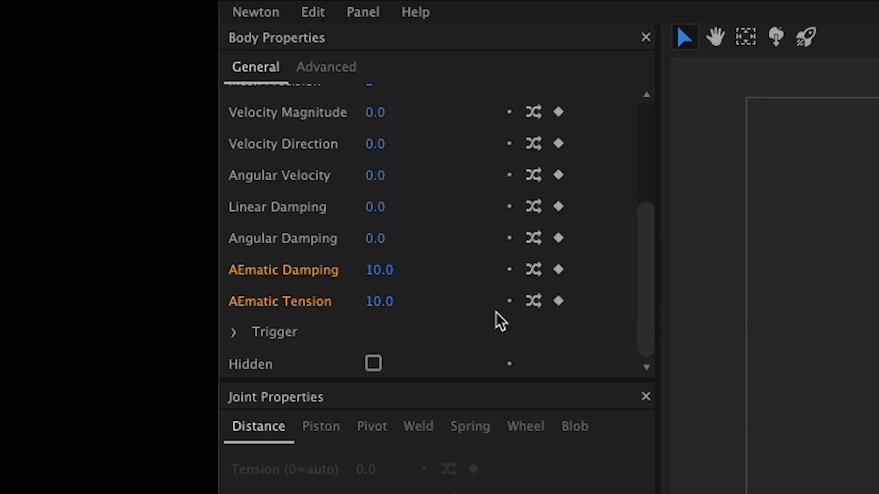
Add an AEmatic Tension keyframe of 10.0 at frame 289 from its Keyframes panel
click(557, 301)
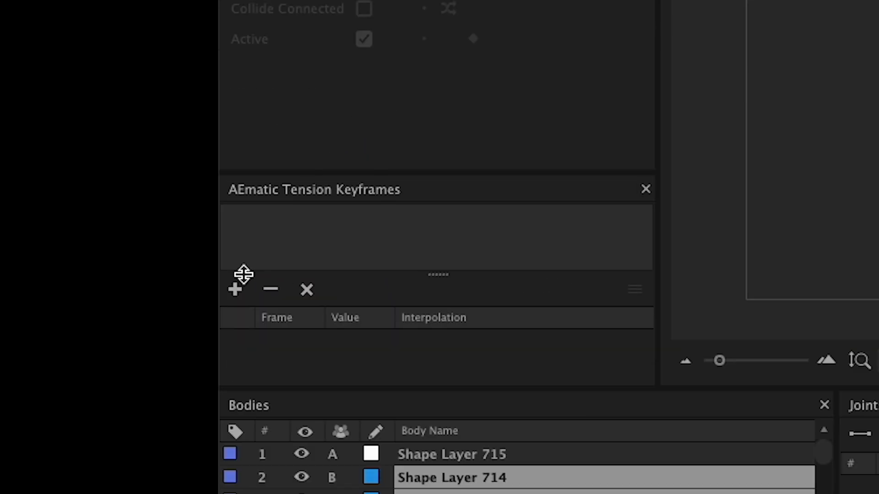
click(235, 289)
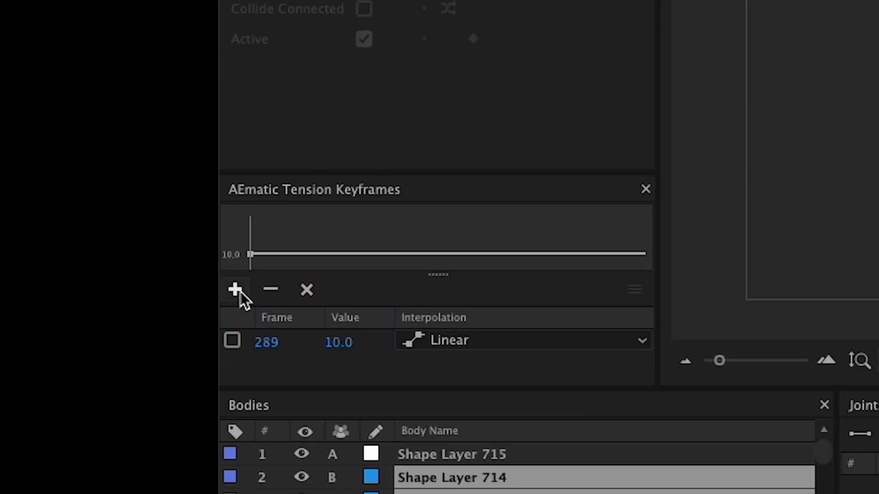
click(235, 289)
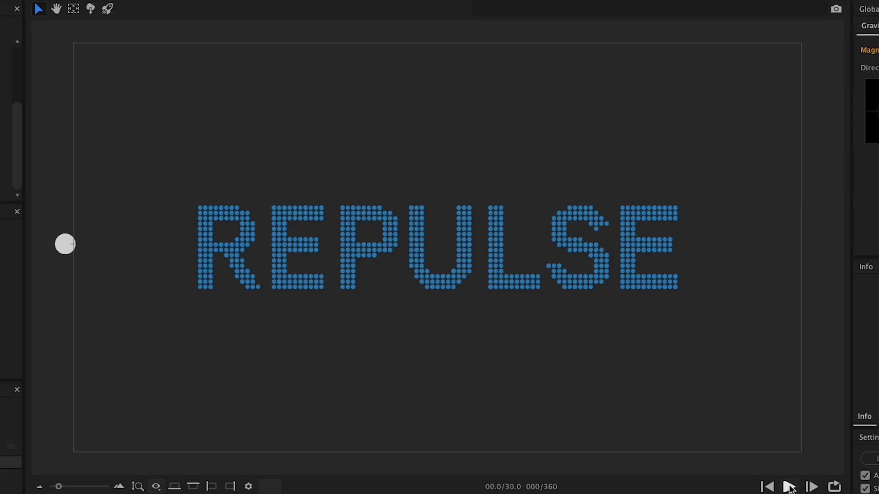
Replay the simulation, with dots reforming until near frame 290 and then scattering
click(788, 487)
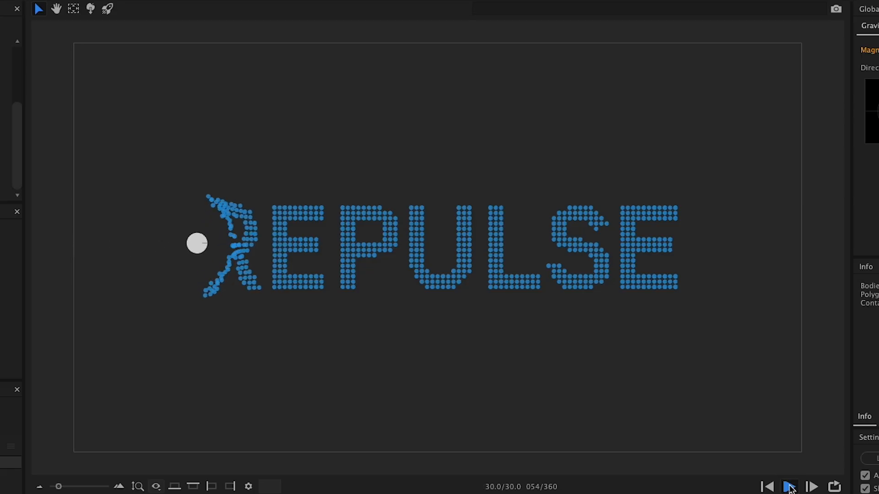
click(789, 486)
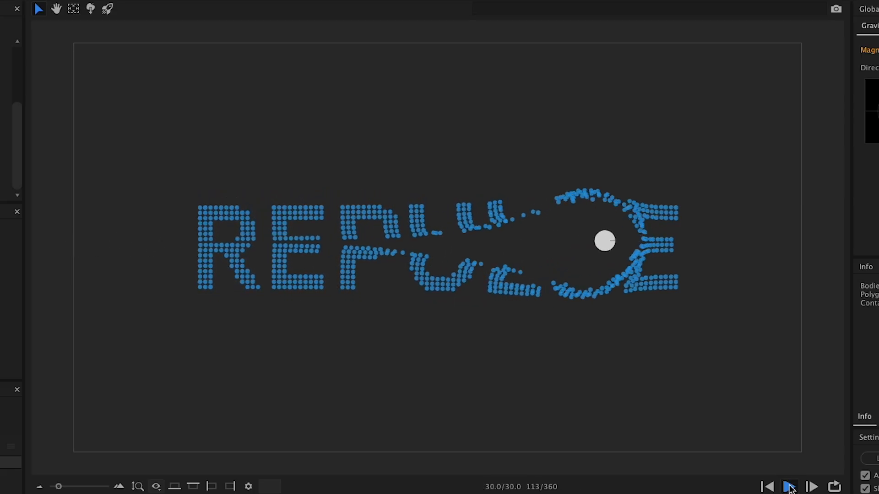
click(789, 487)
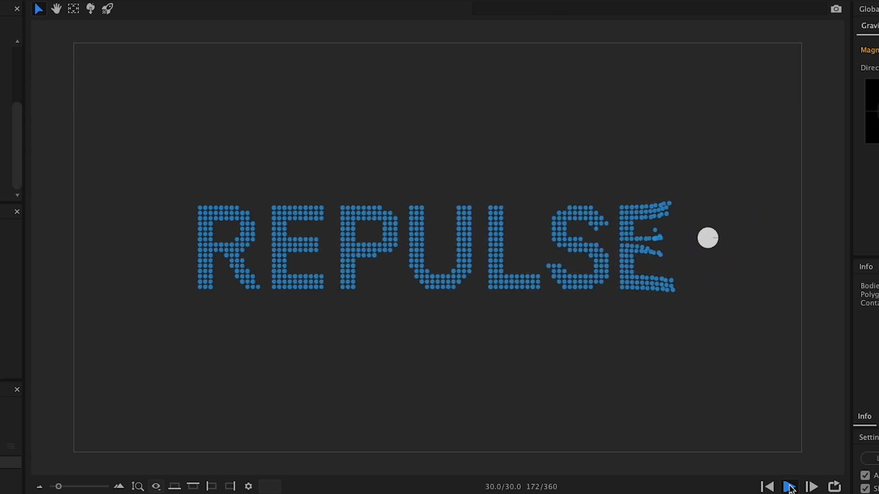
click(788, 486)
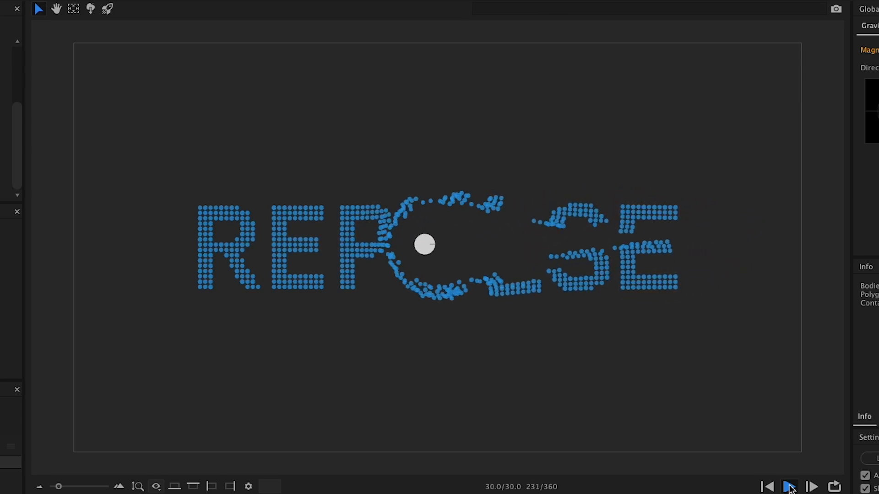
click(789, 486)
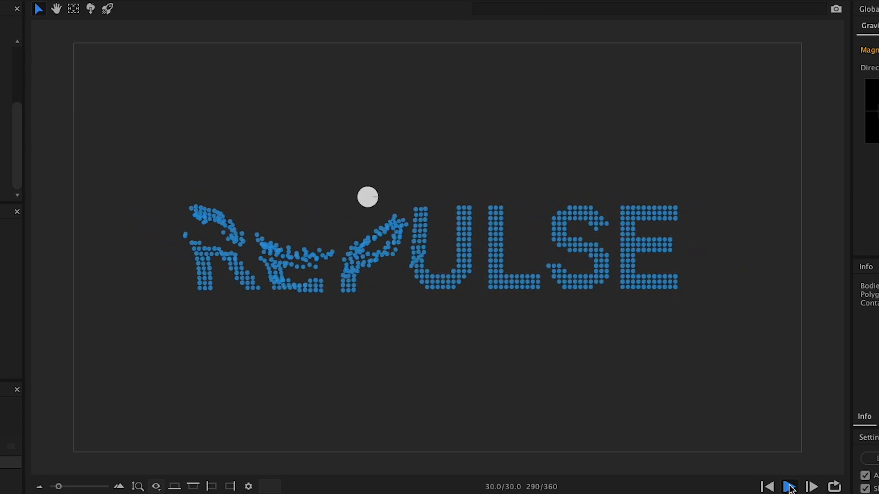
click(789, 487)
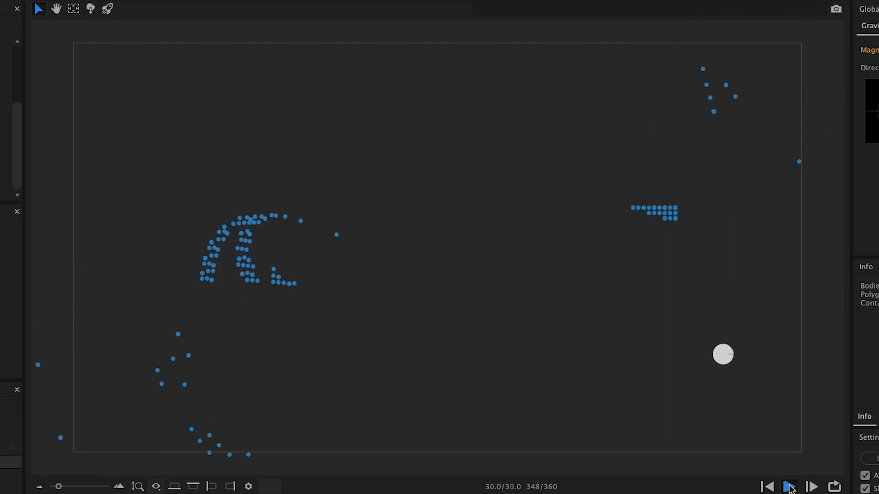
click(789, 486)
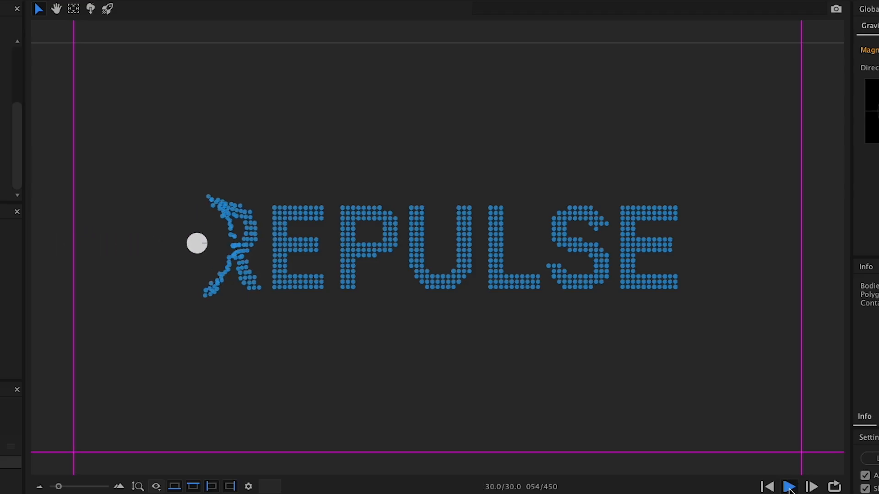
Replay the 450-frame simulation from the start, reaching frame 407 with dots scattered
click(788, 487)
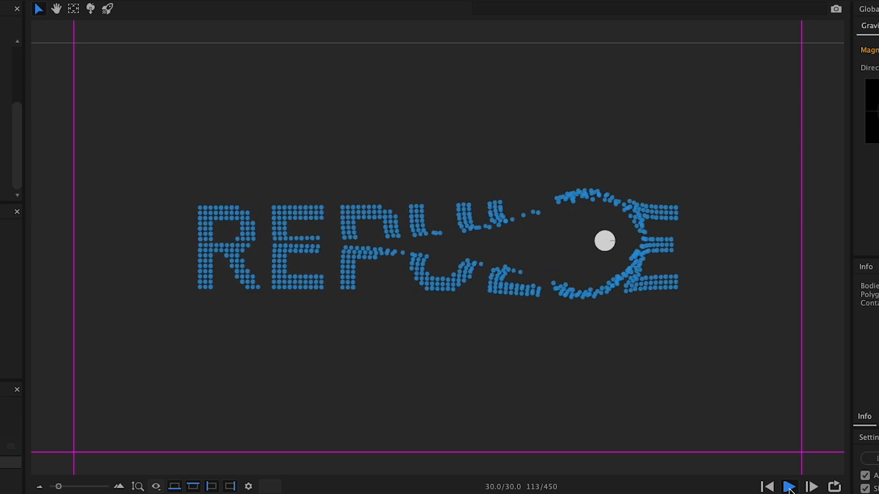
click(788, 487)
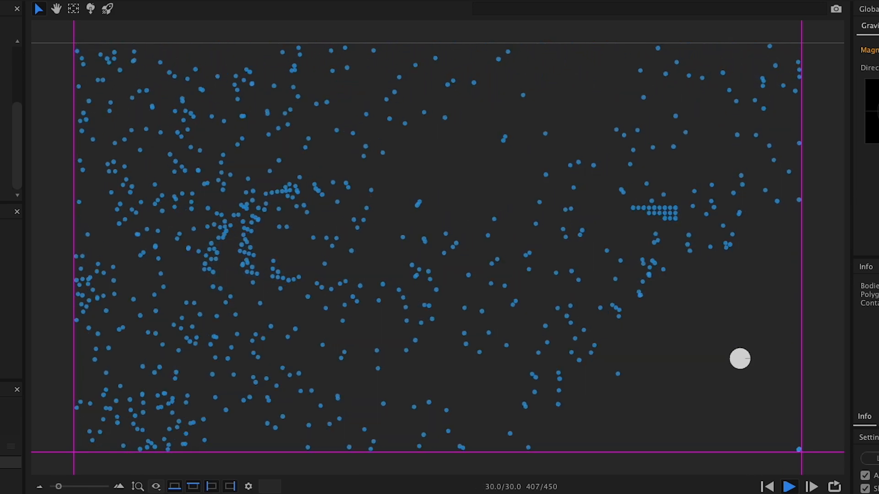
Render the simulation with Apply to New Composition, creating Comp 1_Sim_01 in After Effects
click(834, 486)
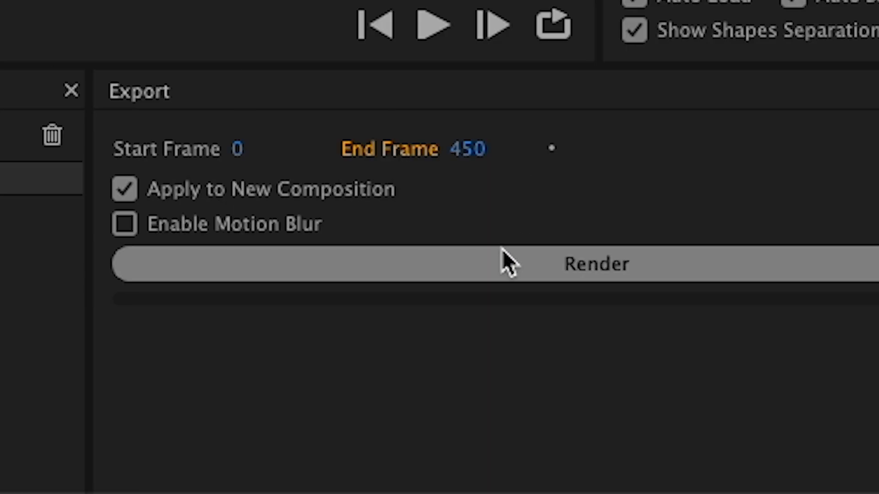
click(596, 264)
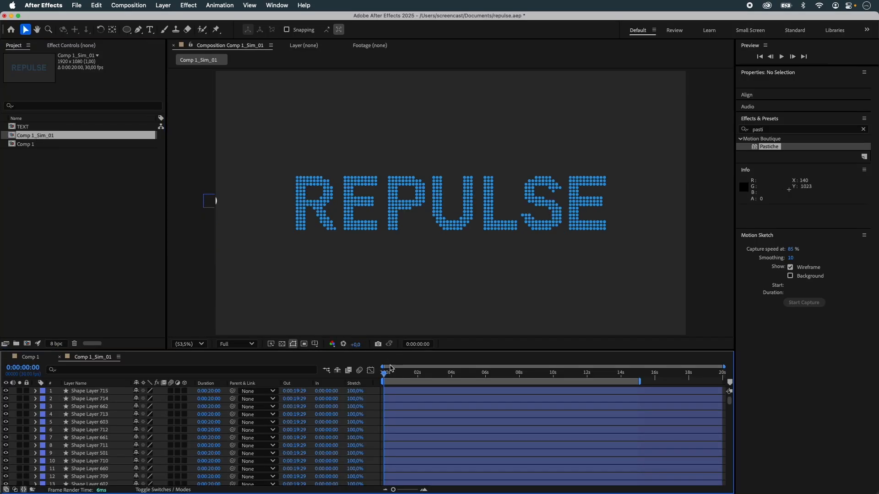
Save the project, then compare the original Comp 1 with Comp 1_Sim_01
click(781, 56)
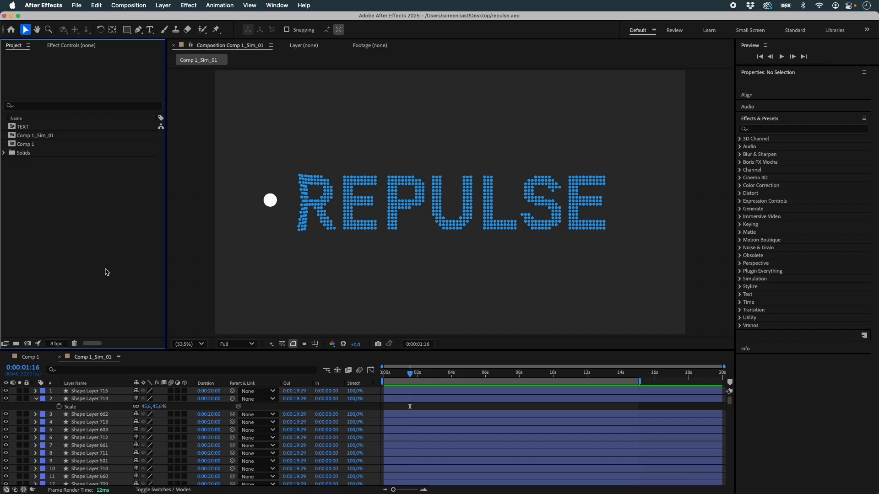
click(25, 144)
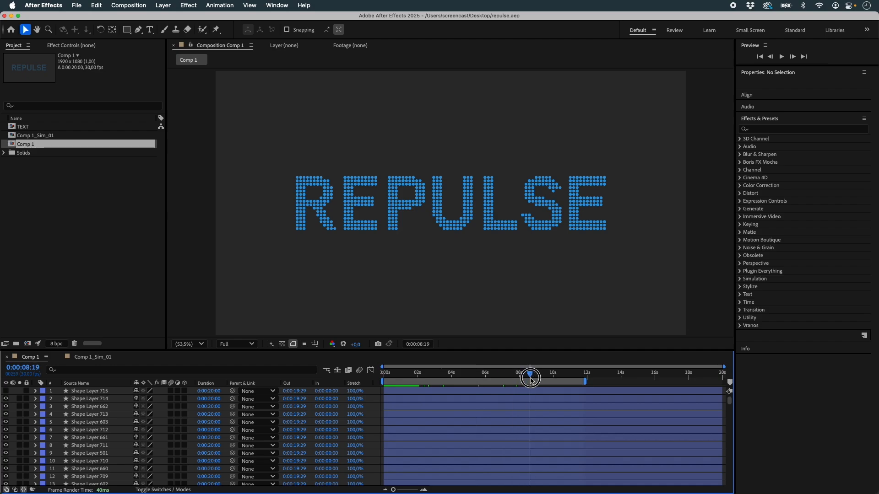
click(93, 357)
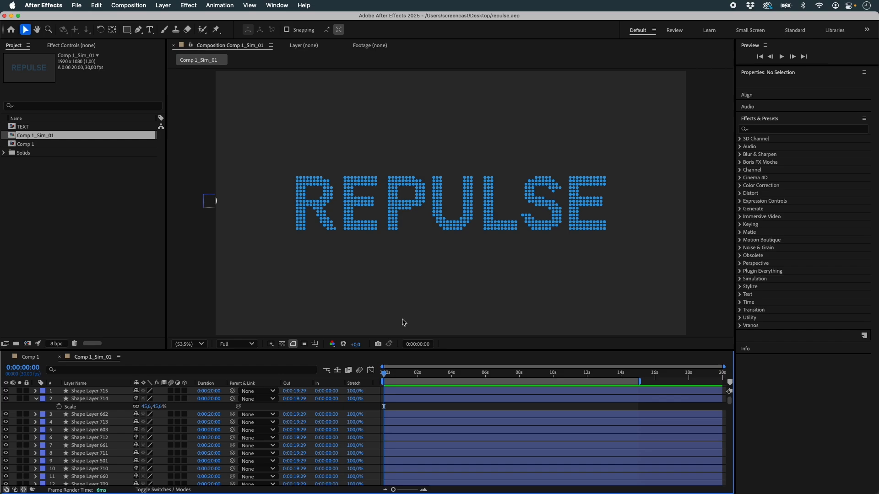
mouse_move(682, 414)
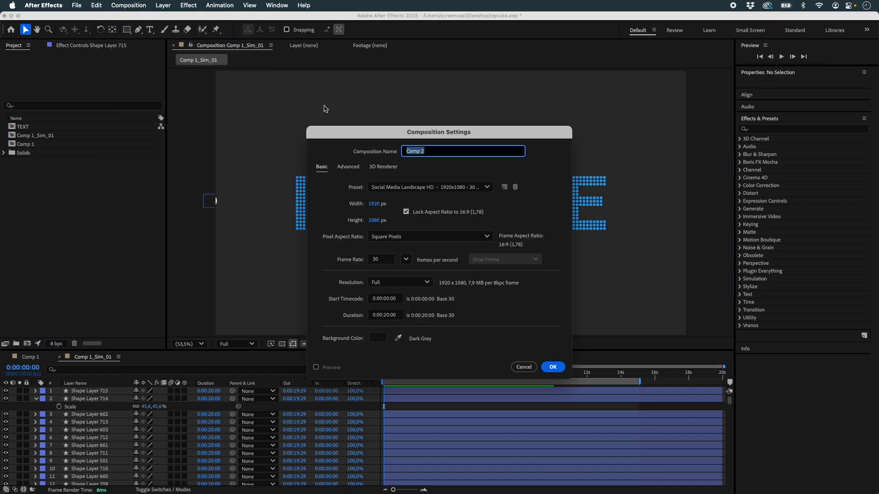
Create the Final comp and copy Shape Layer 715 from Comp 1_Sim_01 into it
click(551, 367)
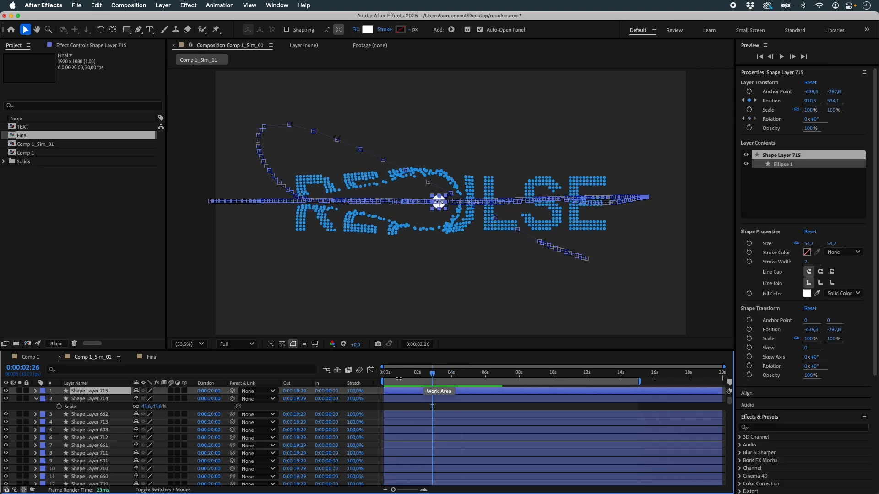
click(152, 357)
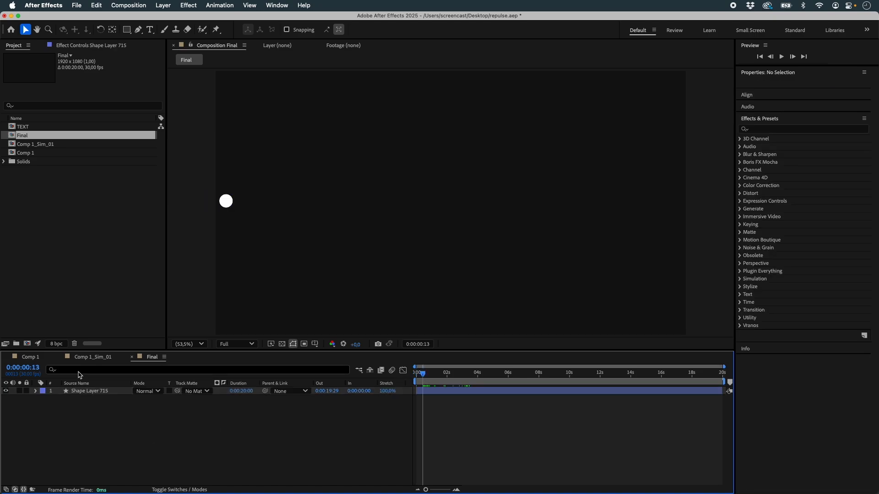
click(30, 357)
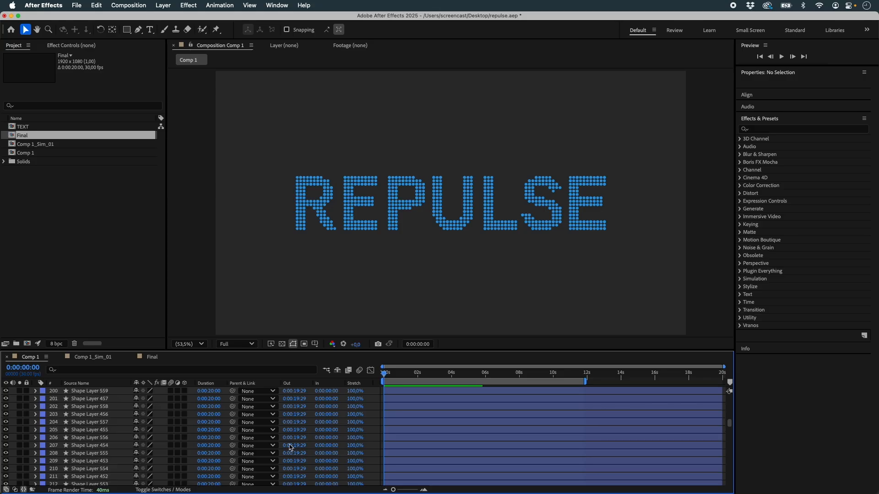
scroll(down, 3)
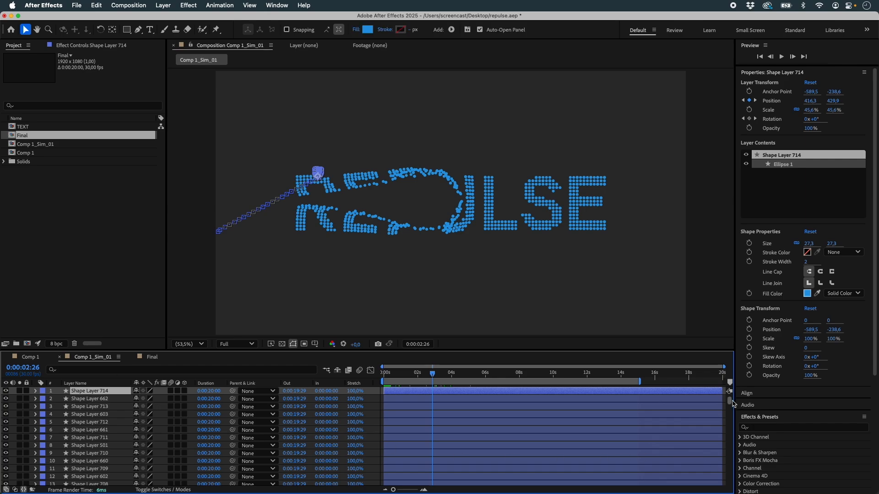
scroll(down, 3)
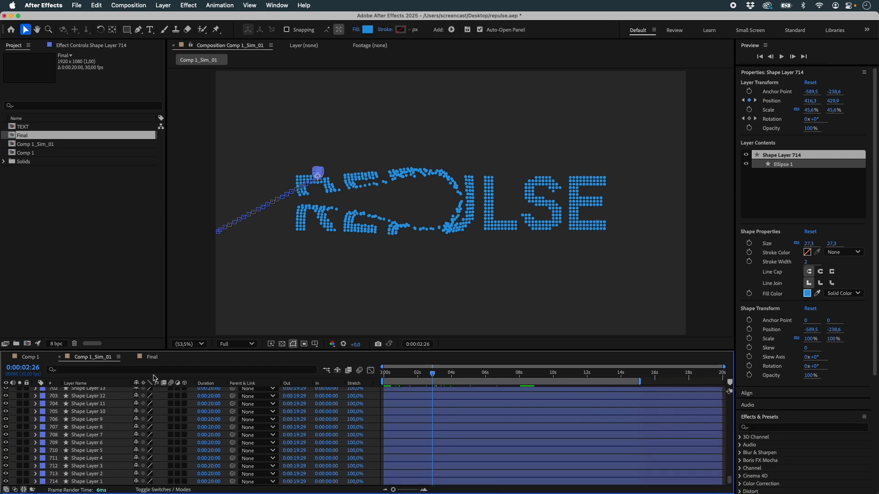
right_click(53, 238)
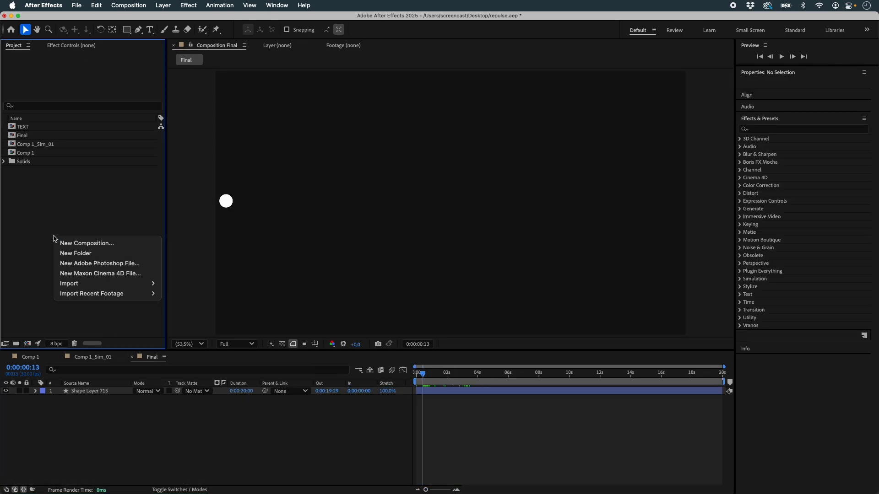
Build a Lines comp with a pen line, then run Create Nulls From Paths using Points Follow Nulls
click(86, 243)
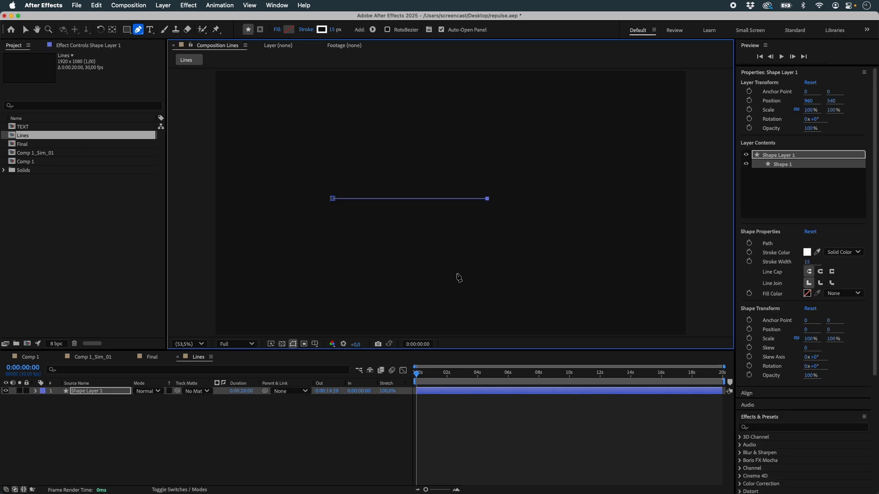
click(26, 29)
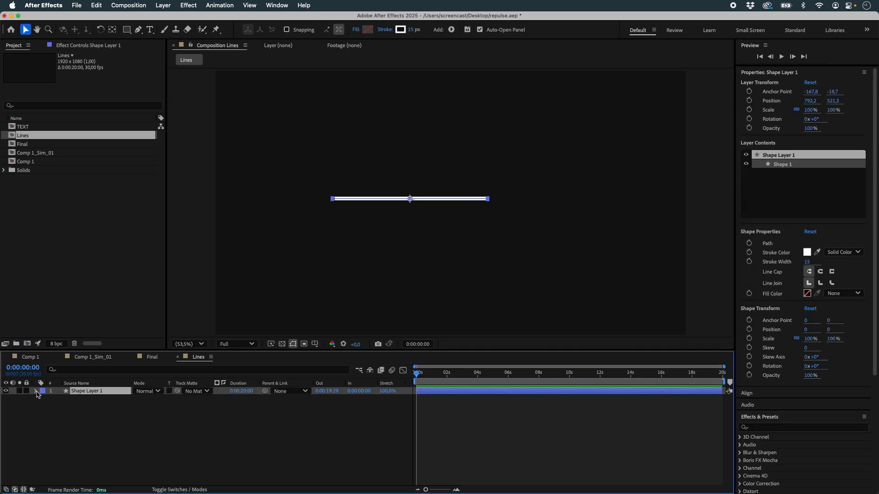
click(275, 5)
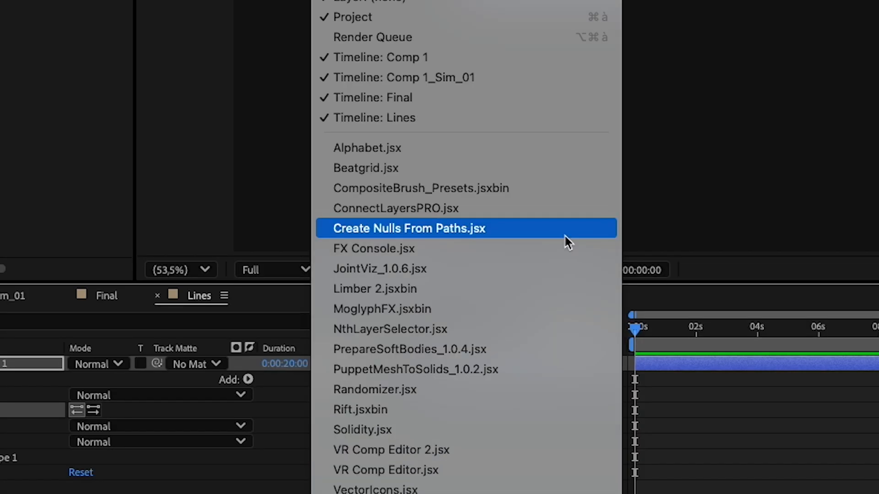
click(408, 227)
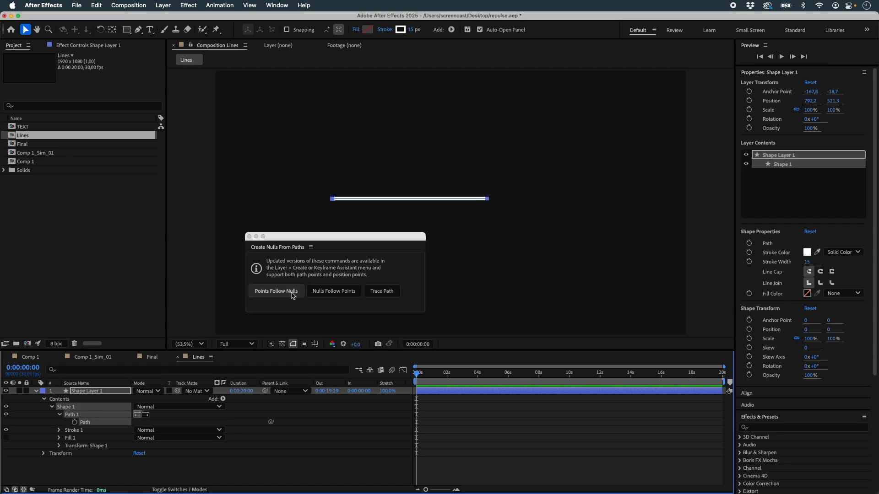
click(275, 291)
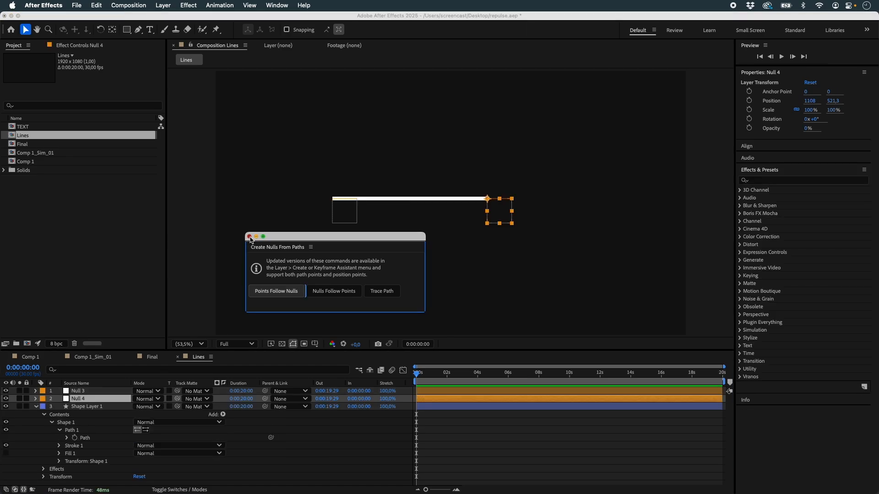
Close the nulls panel, check the layer counts in Comp 1 and Comp 1_Sim_01, and return to Lines
click(249, 236)
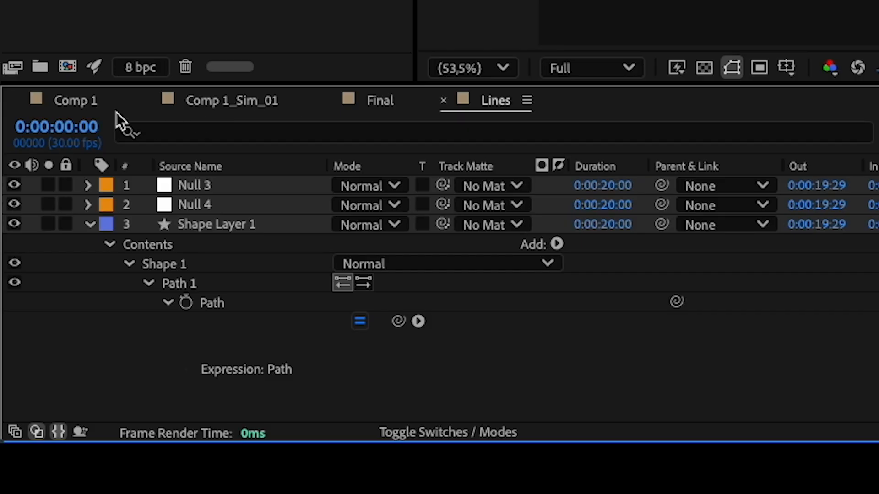
click(75, 100)
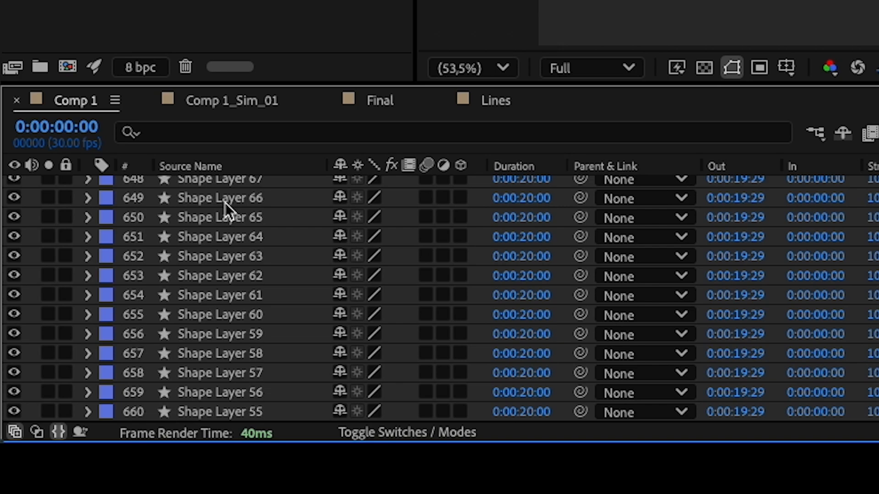
click(232, 100)
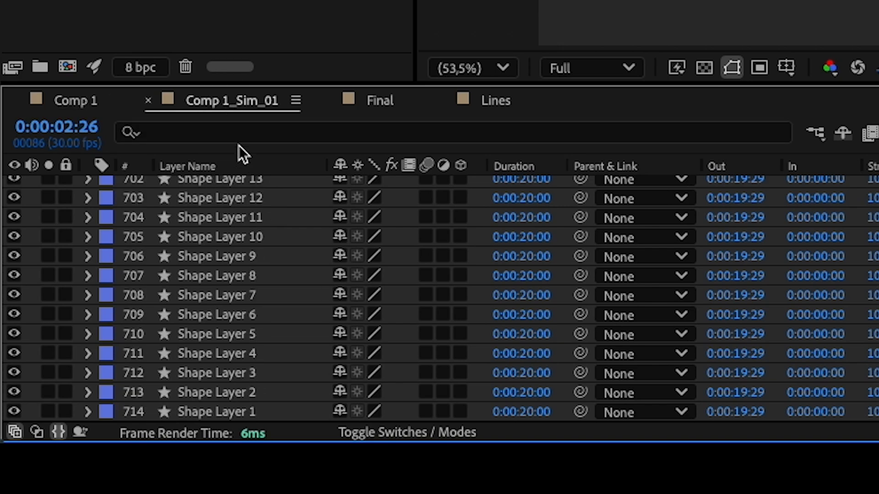
click(495, 99)
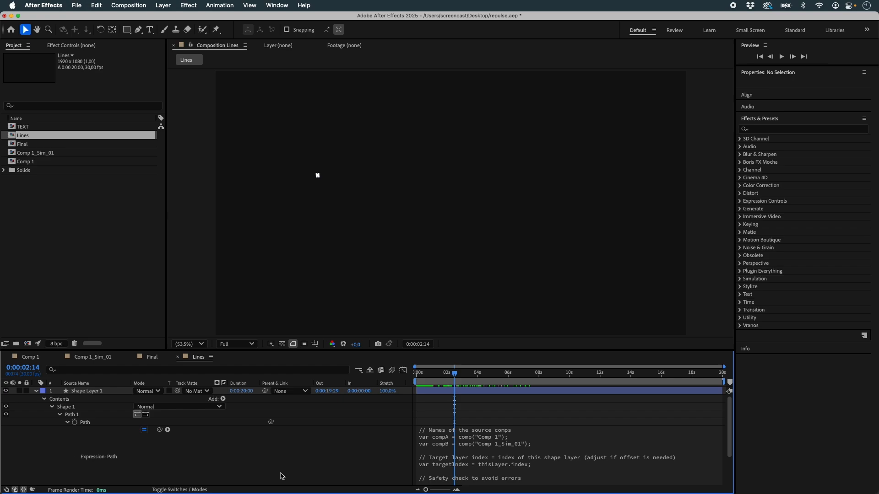
mouse_move(51, 406)
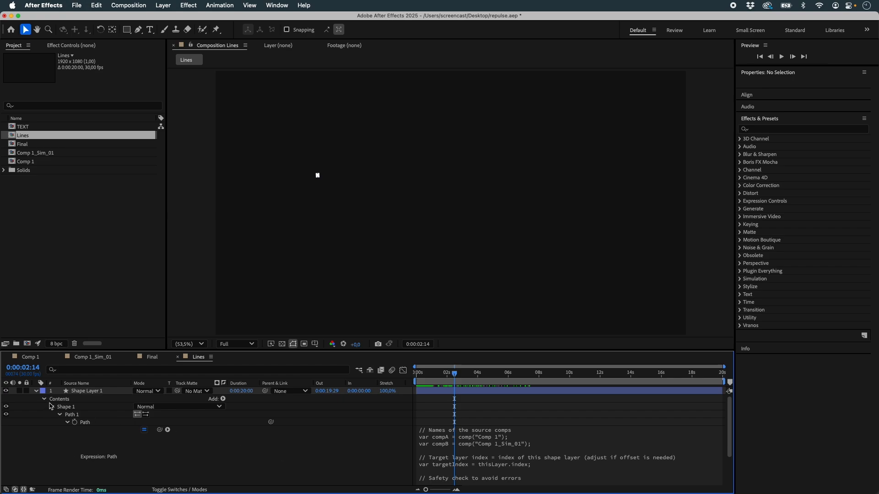
Duplicate Shape Layer 1, expand the copy's contents, and start Duplicate Multiple Times with 712 copies
click(45, 398)
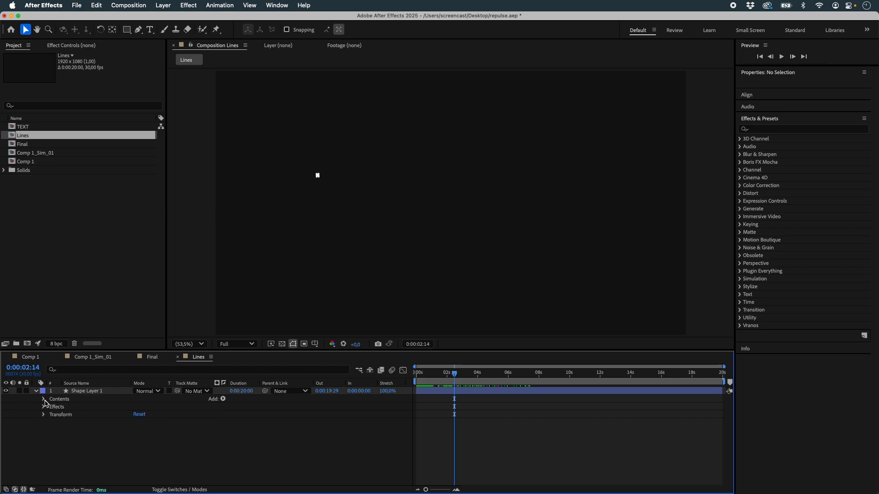
click(87, 390)
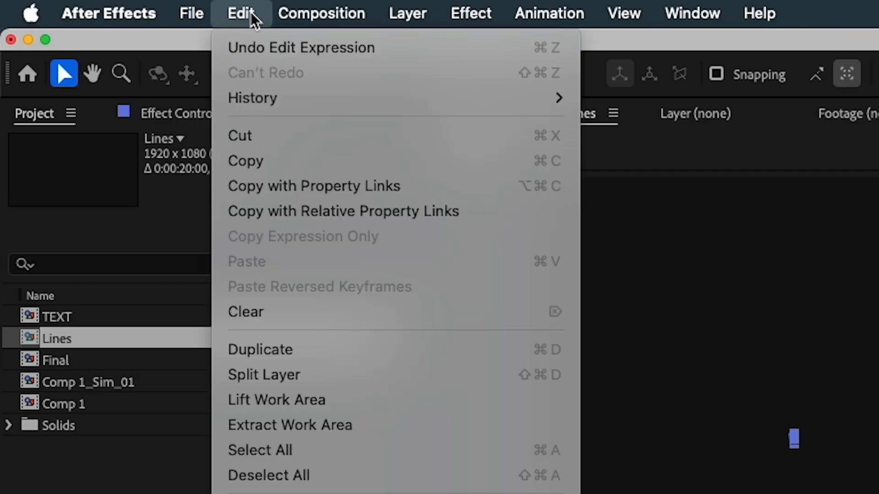
mouse_move(381, 187)
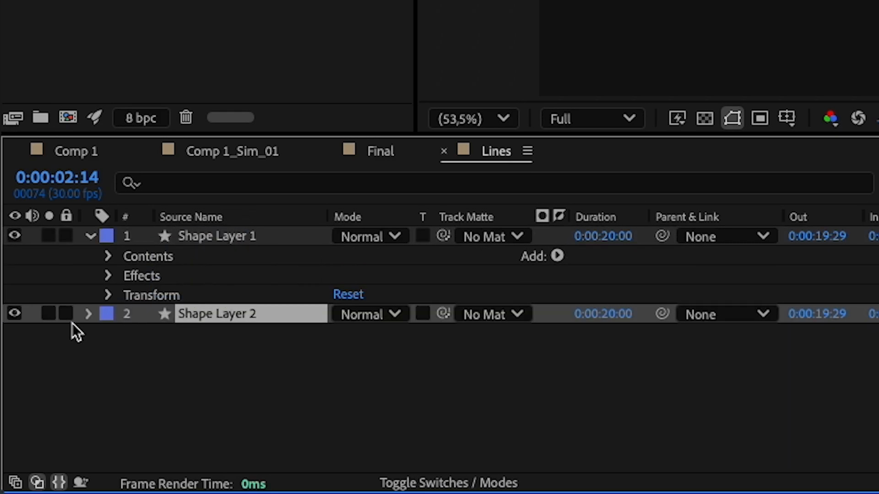
click(87, 314)
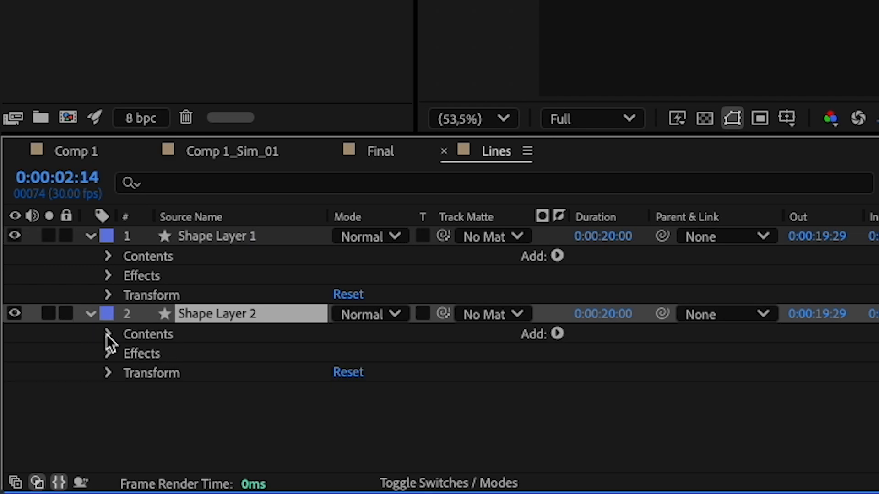
click(107, 334)
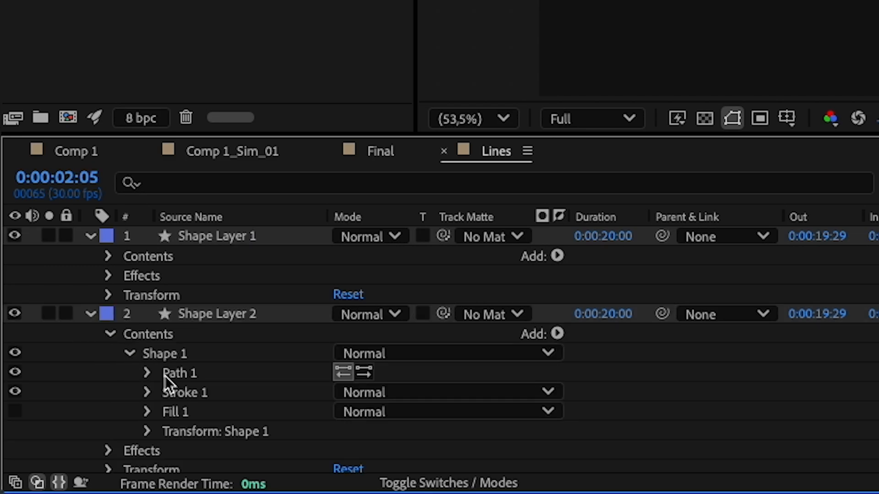
click(146, 373)
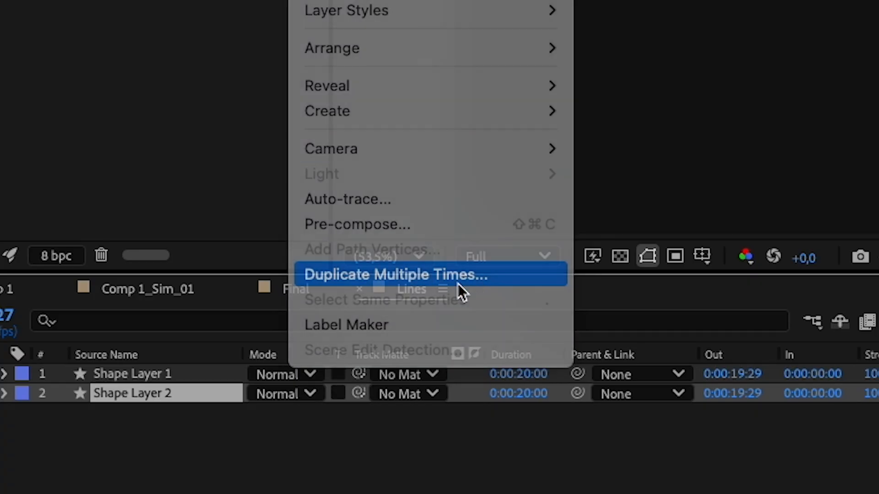
click(392, 275)
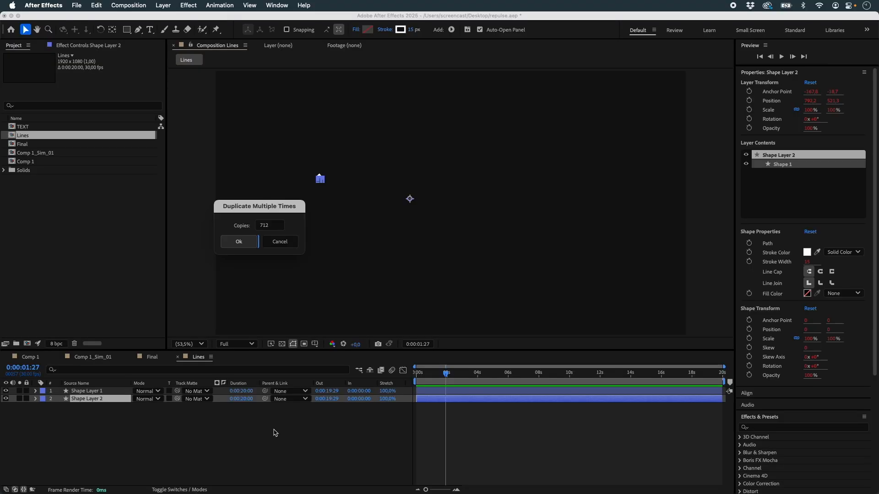
Create the 712 copies with Round line caps, check them across the timeline, and switch to Final
click(238, 242)
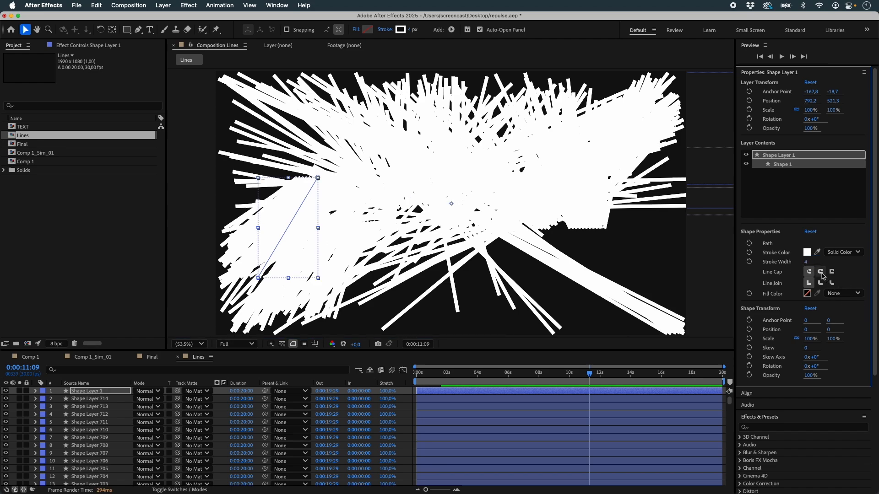
click(820, 271)
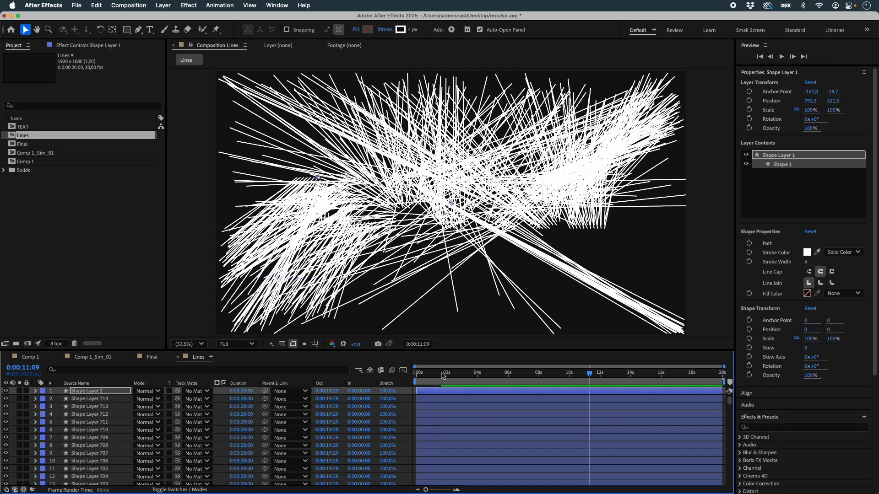
click(441, 372)
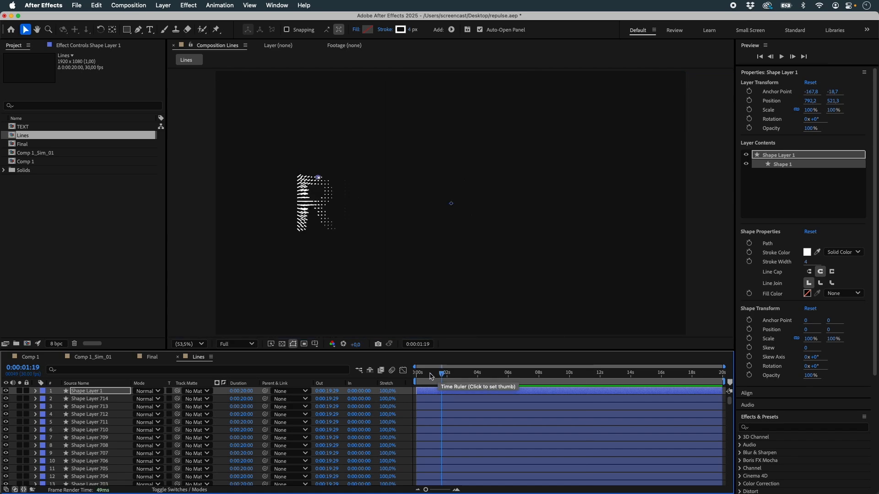
mouse_move(492, 374)
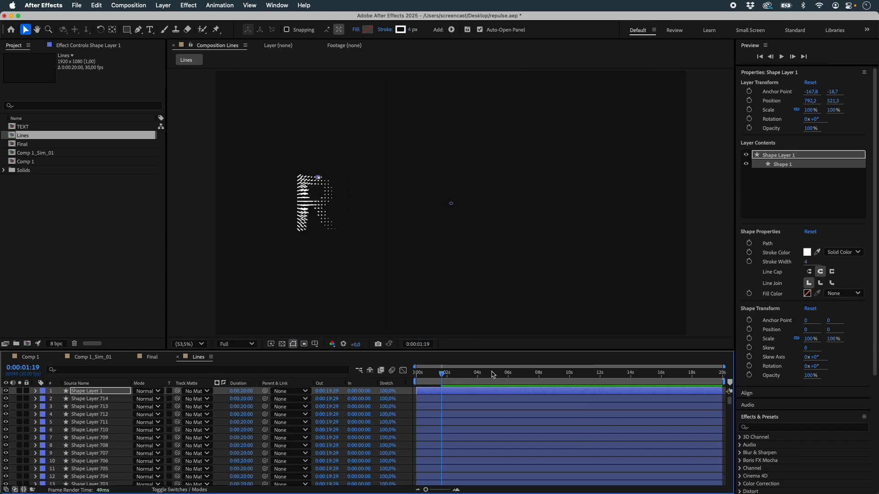
click(498, 372)
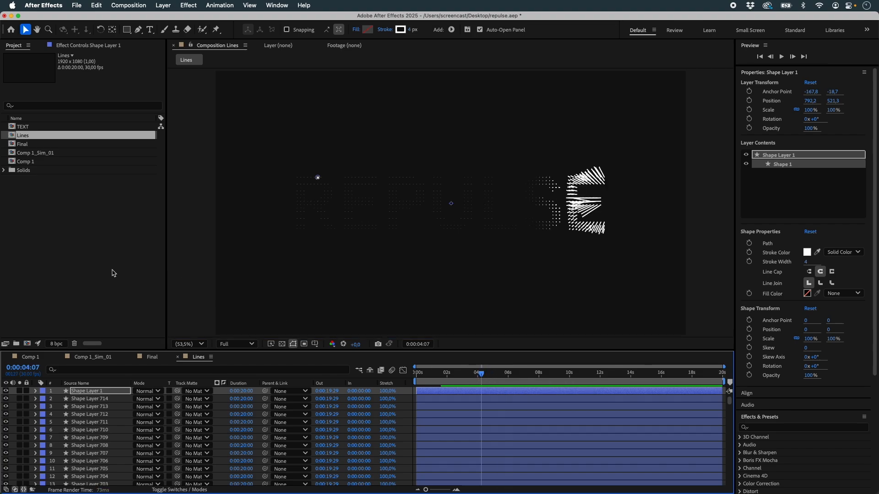
click(151, 357)
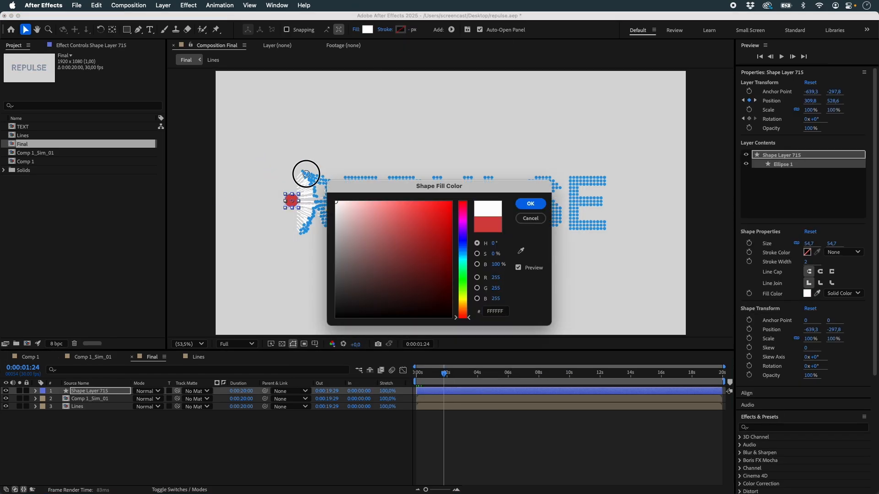
Set the circle layer's fill colour to medium gray 7D7D7D
click(529, 204)
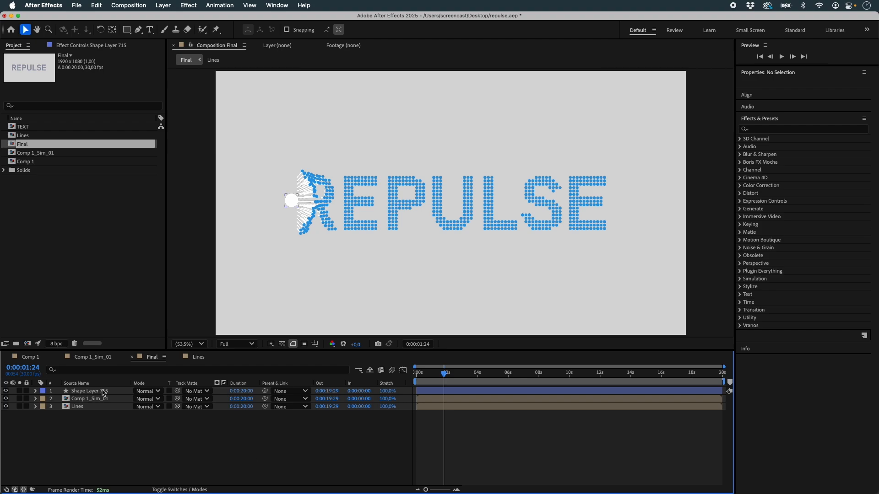
click(88, 391)
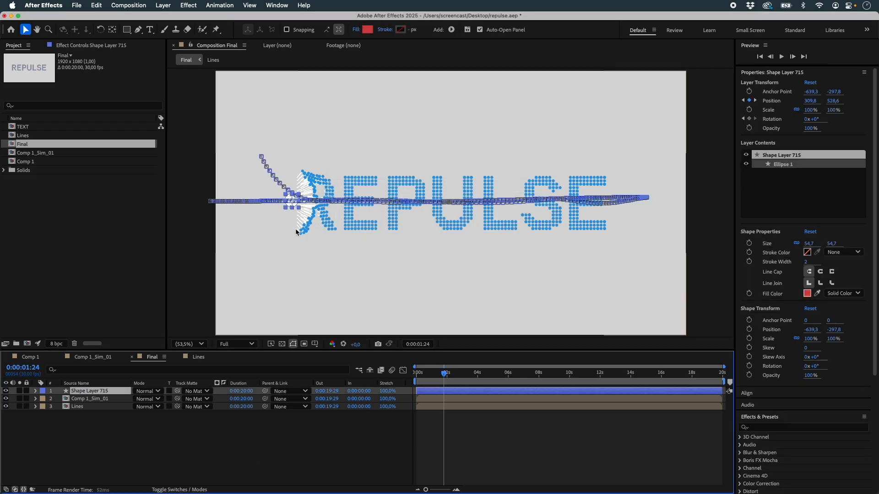
click(806, 293)
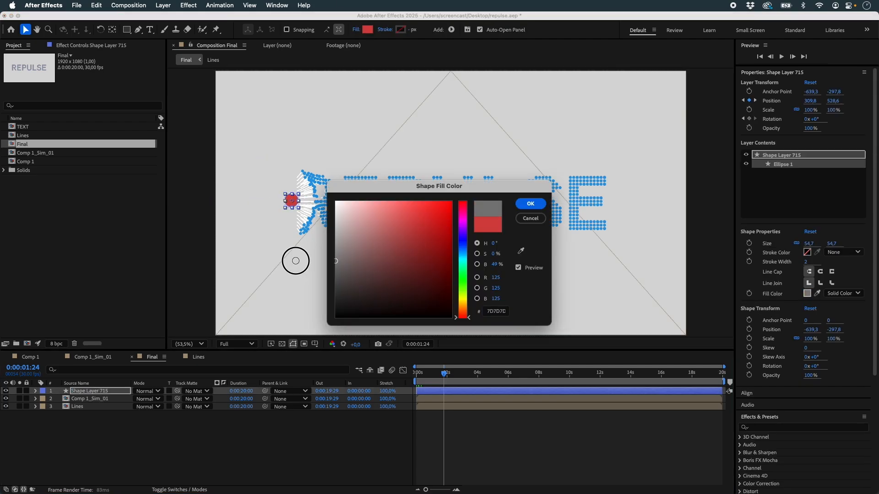
Give Comp 1_Sim_01 a 262626 Color Overlay and preview the repulsion later in the timeline
right_click(91, 398)
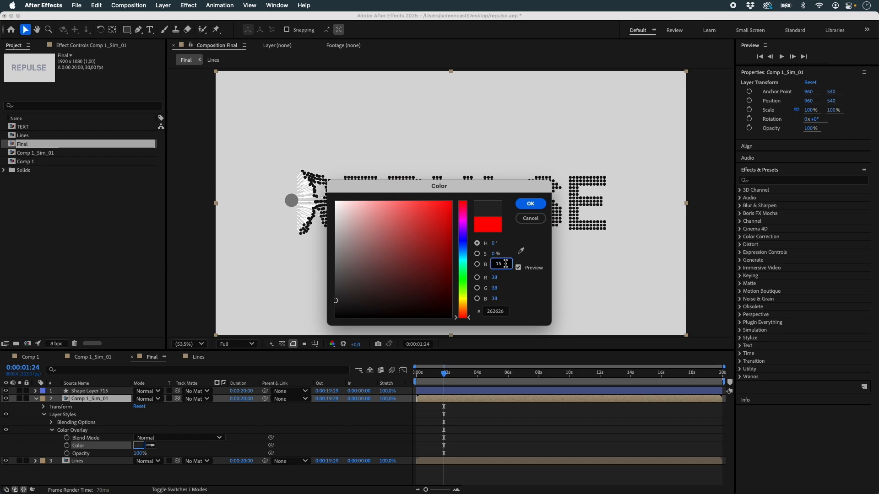
click(528, 203)
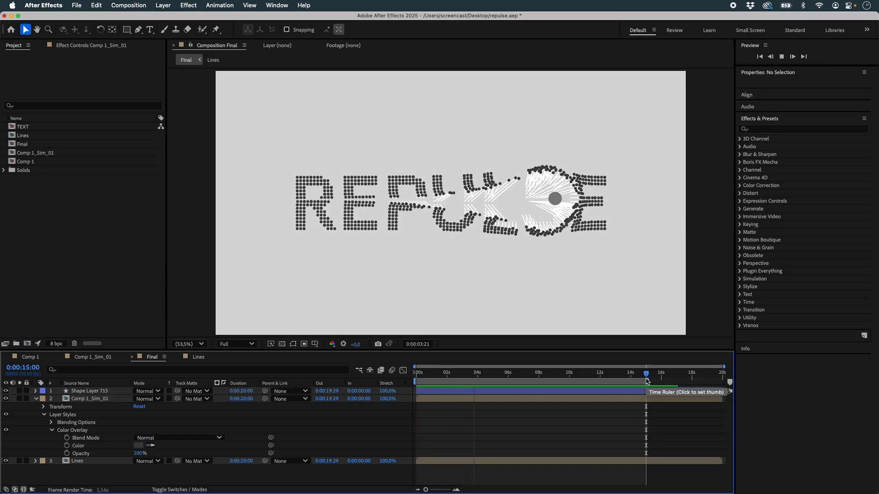
click(644, 373)
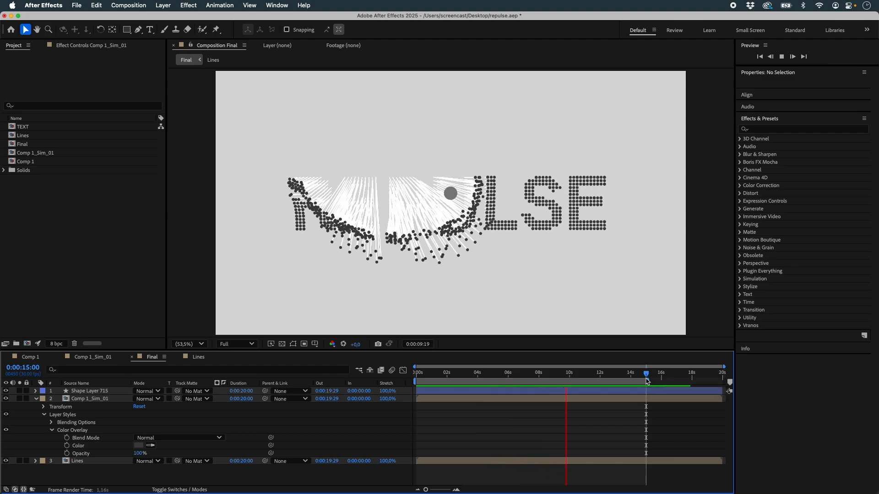
click(646, 372)
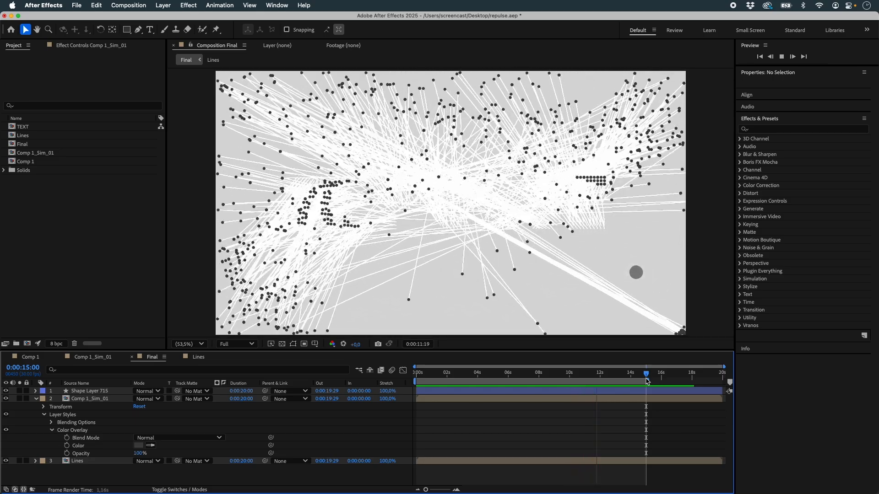